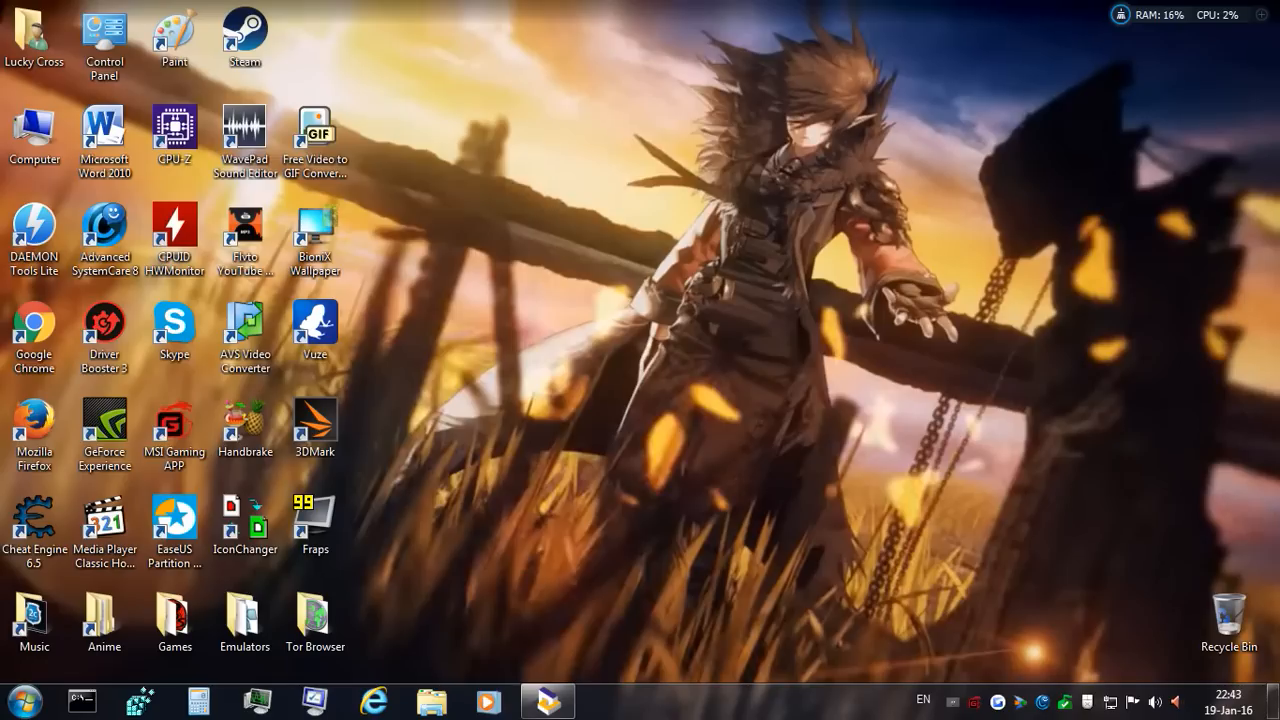
{"action": "mouse_move", "coordinate": [470, 235]}
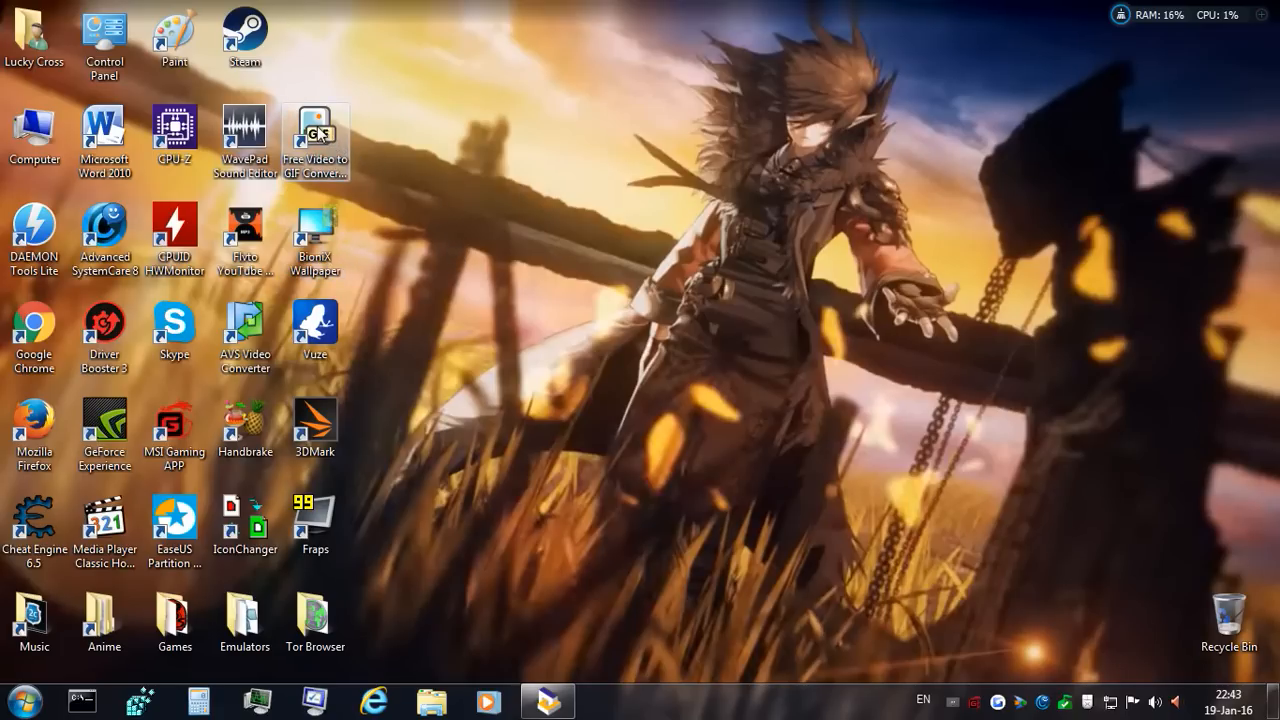
Launch the converter and load the DnF Act 14 Male Mage awakening trailer
{"action": "double_click", "coordinate": [315, 138]}
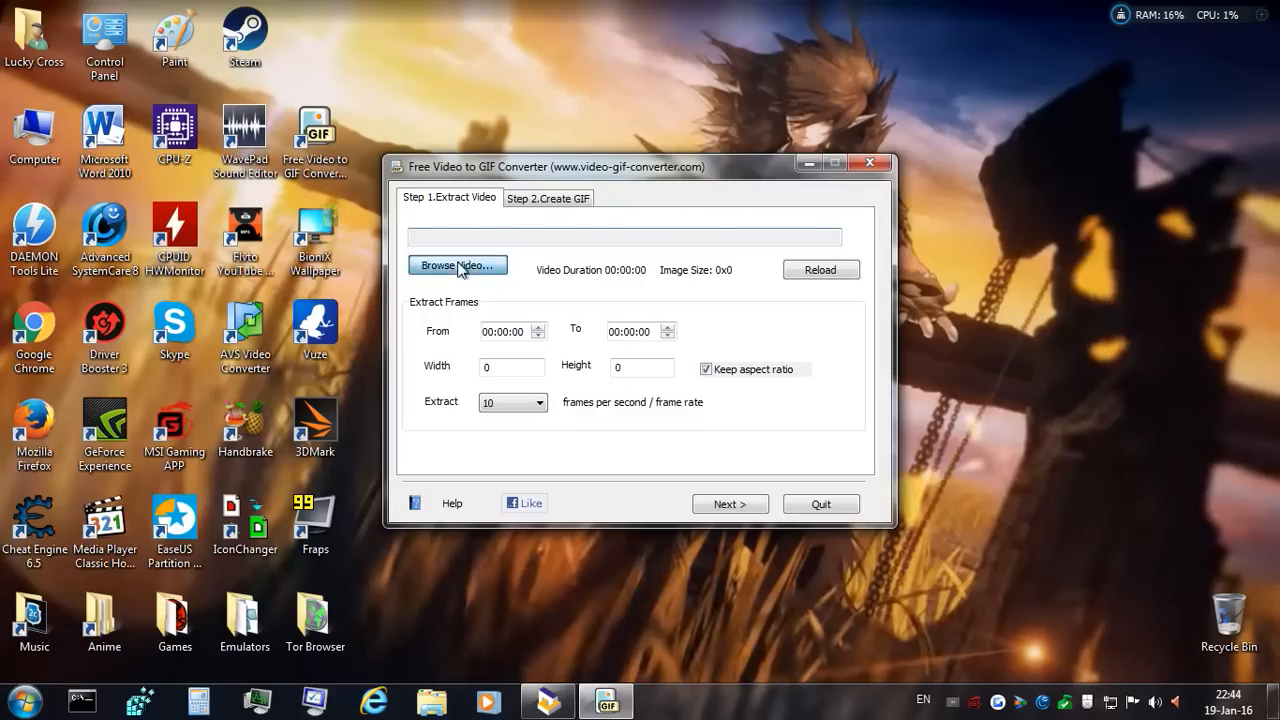
{"action": "left_click", "coordinate": [457, 265]}
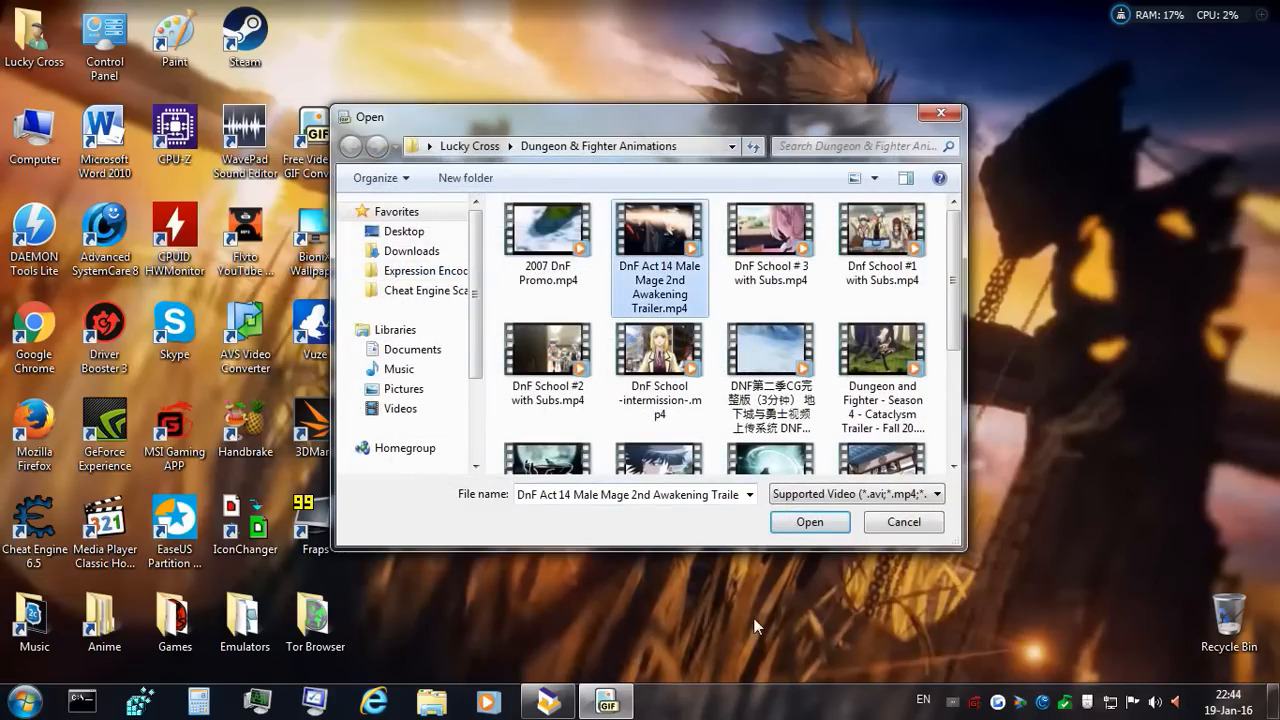
{"action": "left_click", "coordinate": [810, 522]}
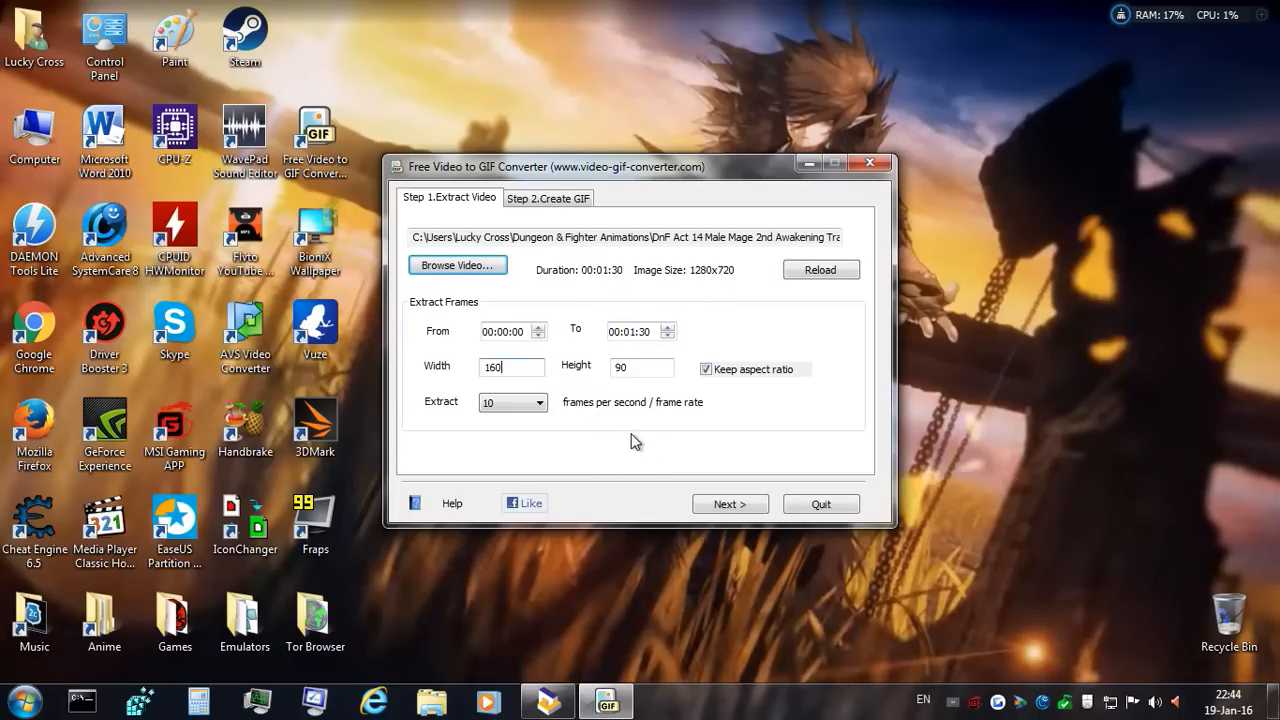
Set the output frame width to 800, giving an 800x450 size
{"action": "type", "text": "800"}
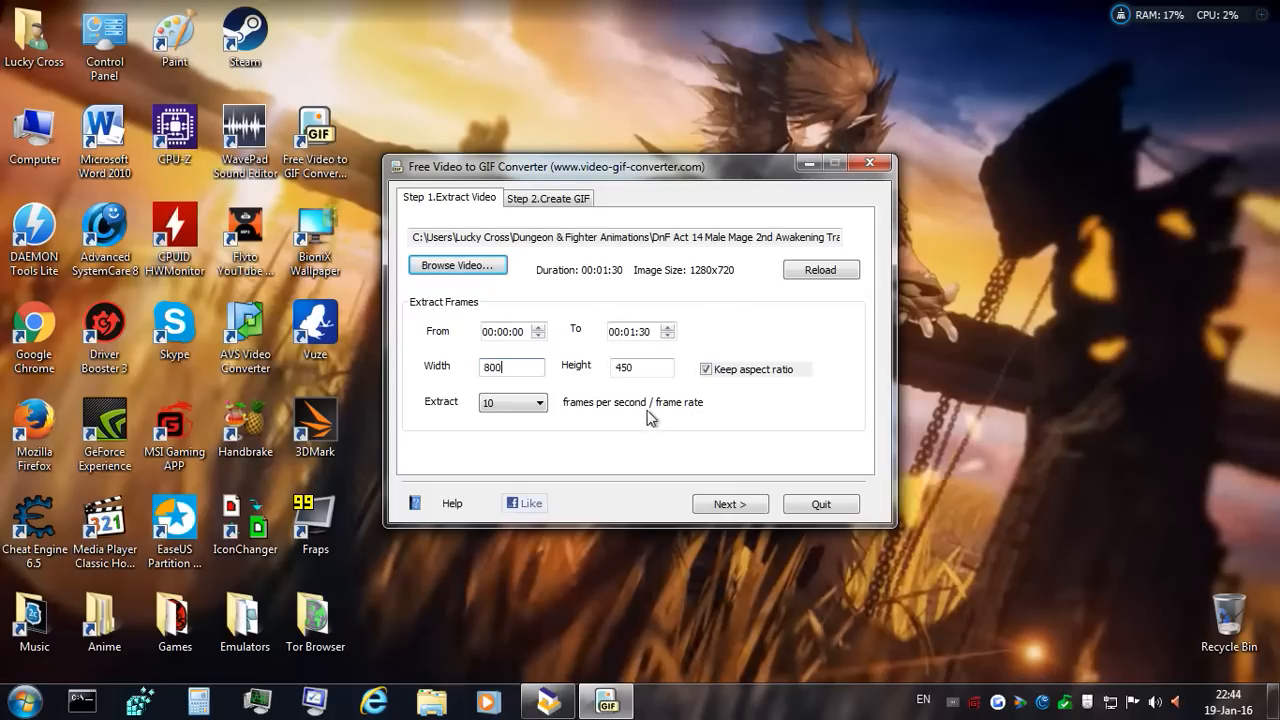
{"action": "left_click", "coordinate": [642, 367]}
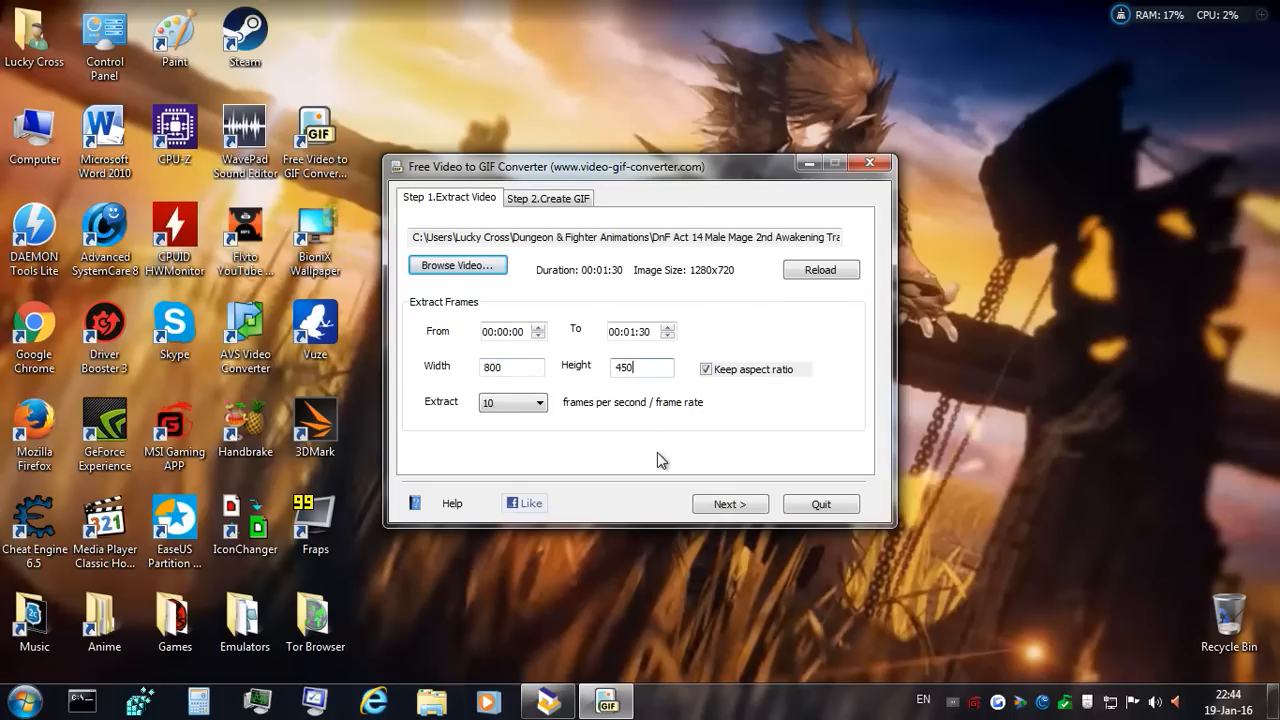
{"action": "mouse_move", "coordinate": [638, 474]}
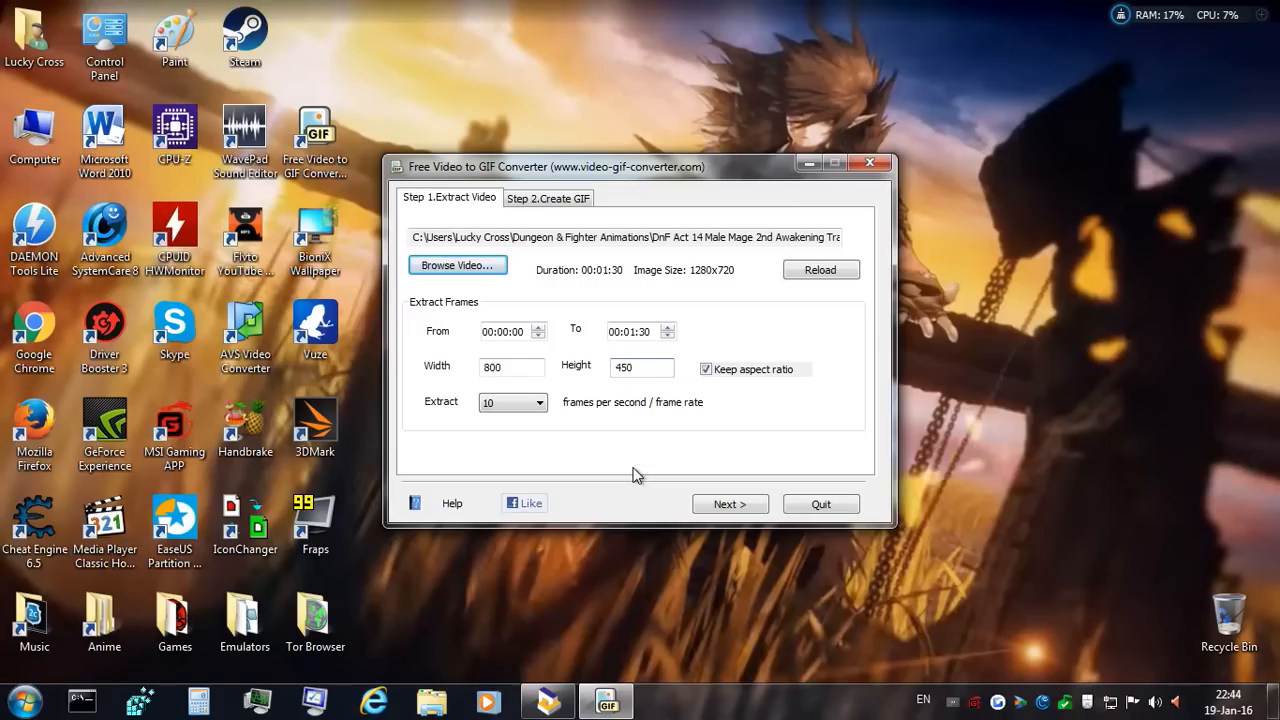
{"action": "left_click", "coordinate": [641, 367]}
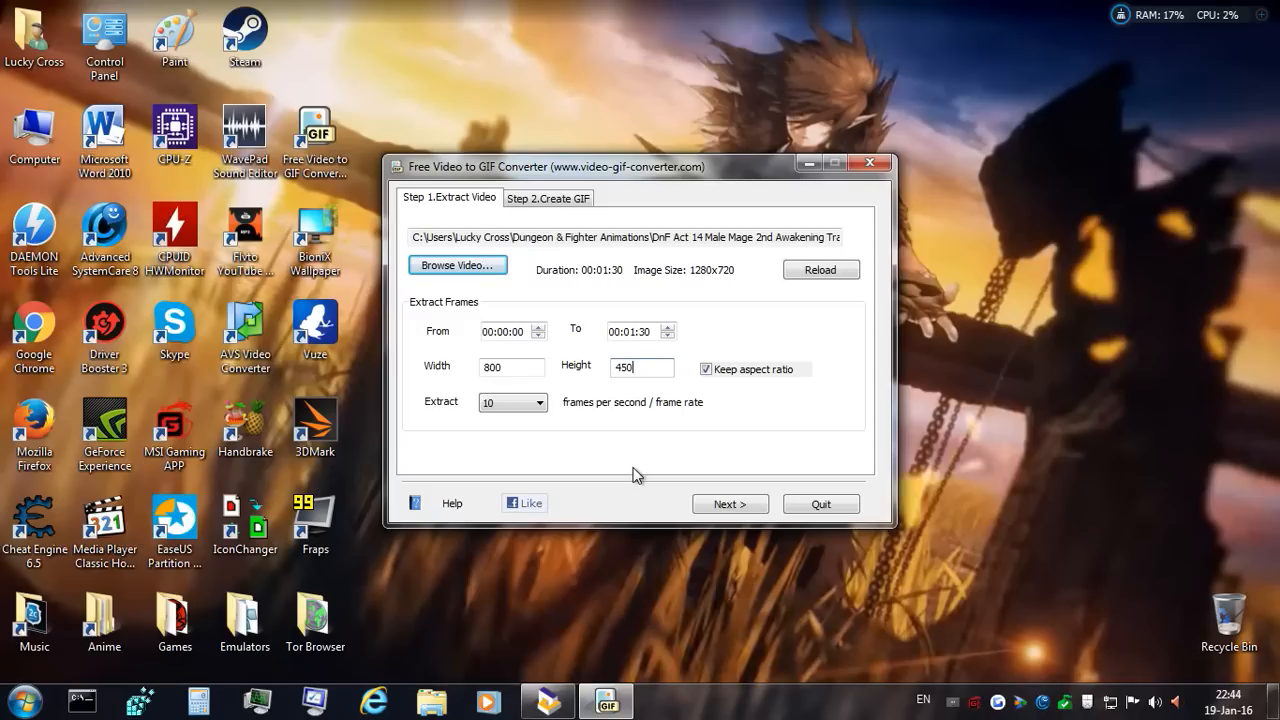
{"action": "mouse_move", "coordinate": [708, 400]}
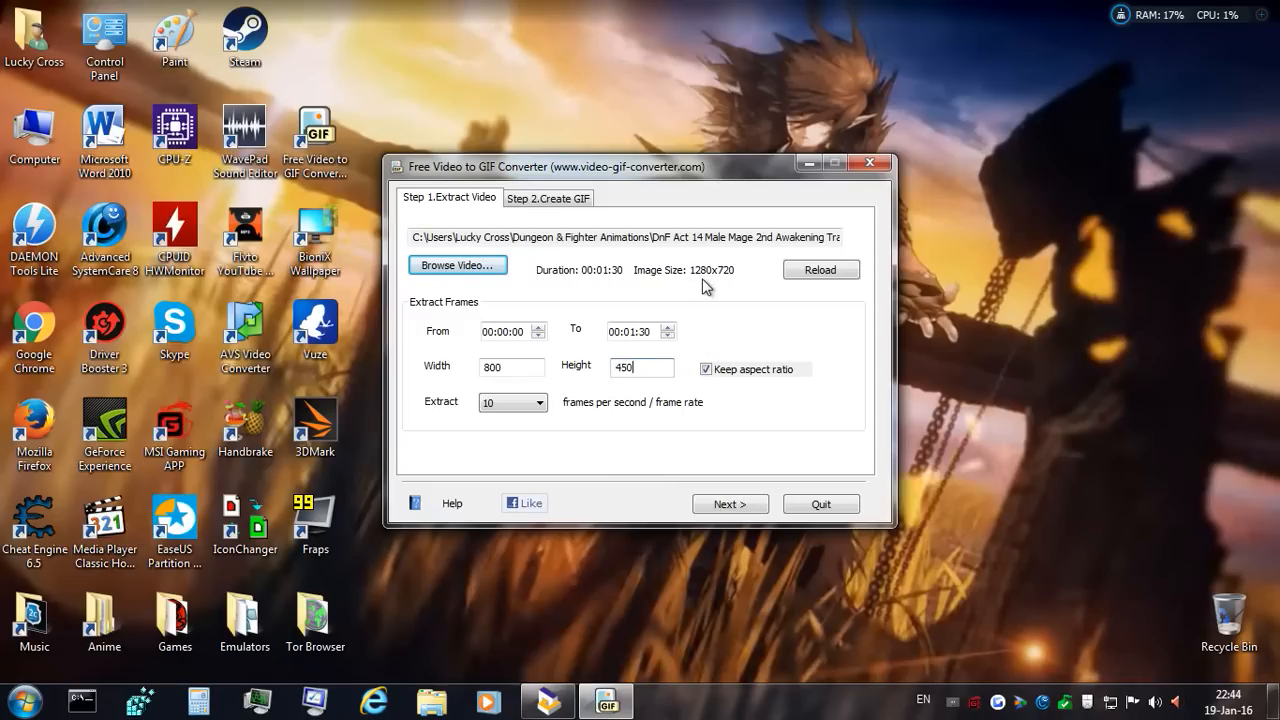
{"action": "mouse_move", "coordinate": [740, 315]}
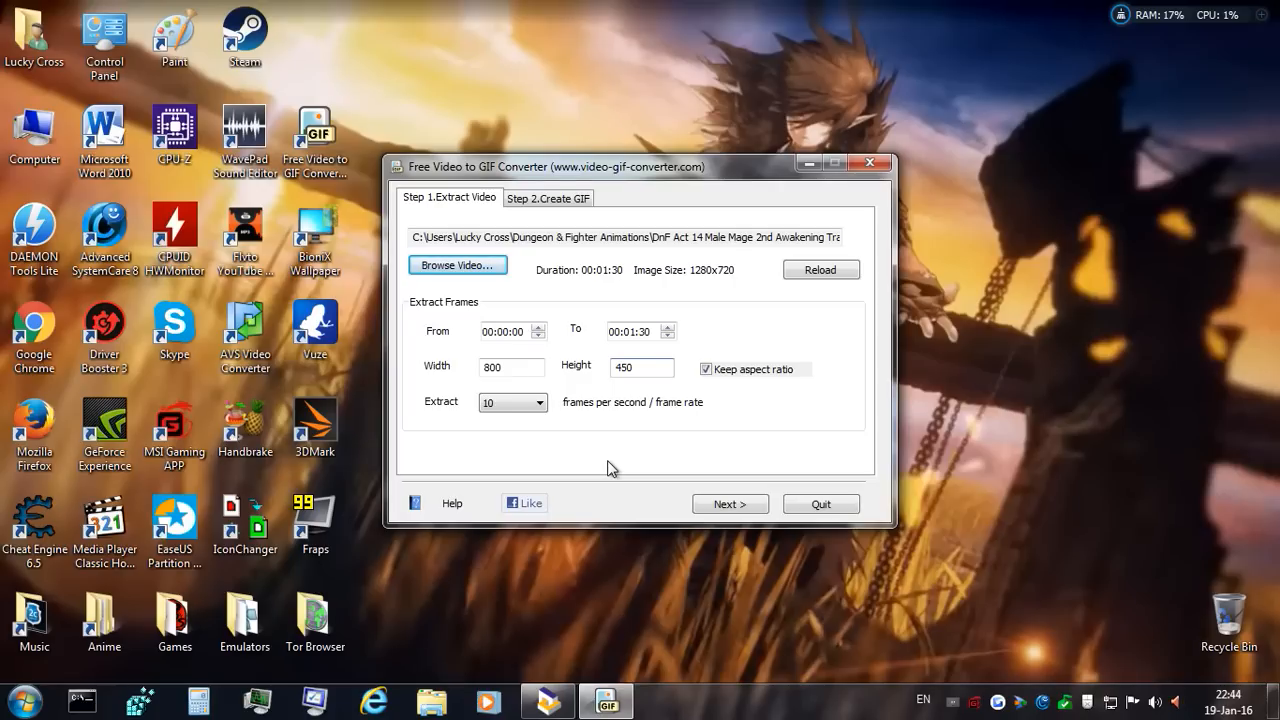
{"action": "left_click", "coordinate": [641, 367]}
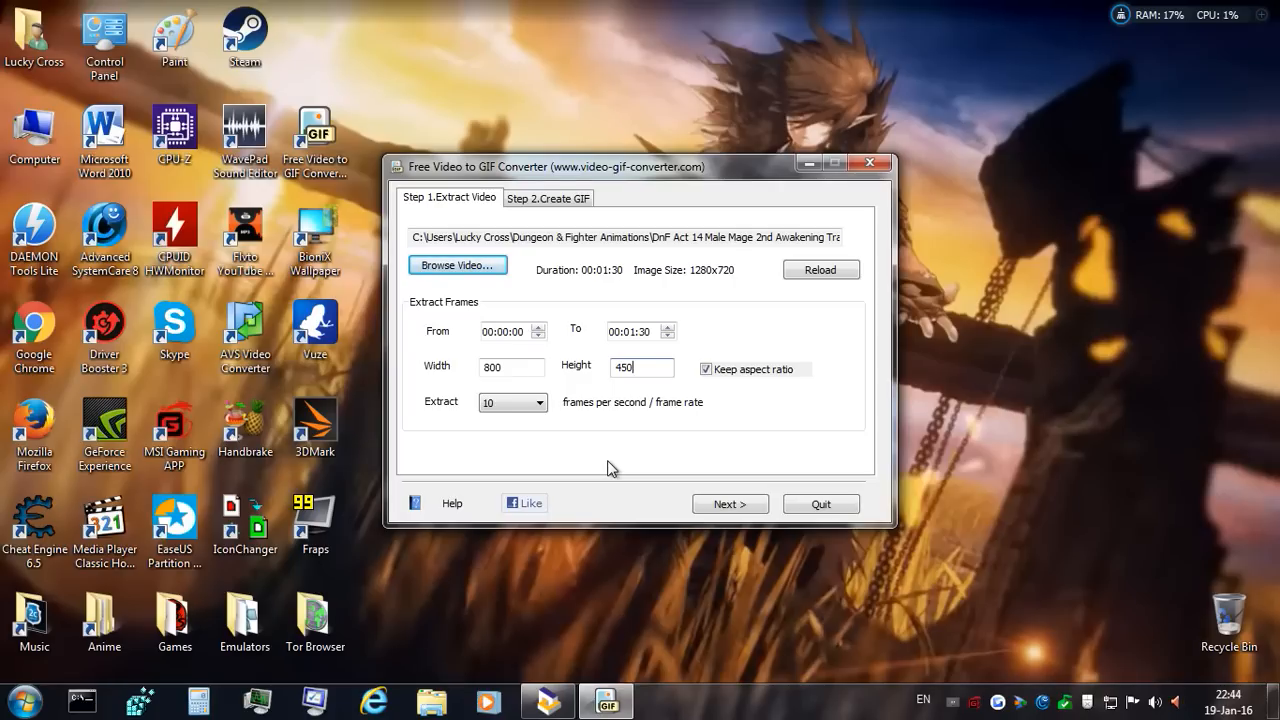
{"action": "mouse_move", "coordinate": [650, 398]}
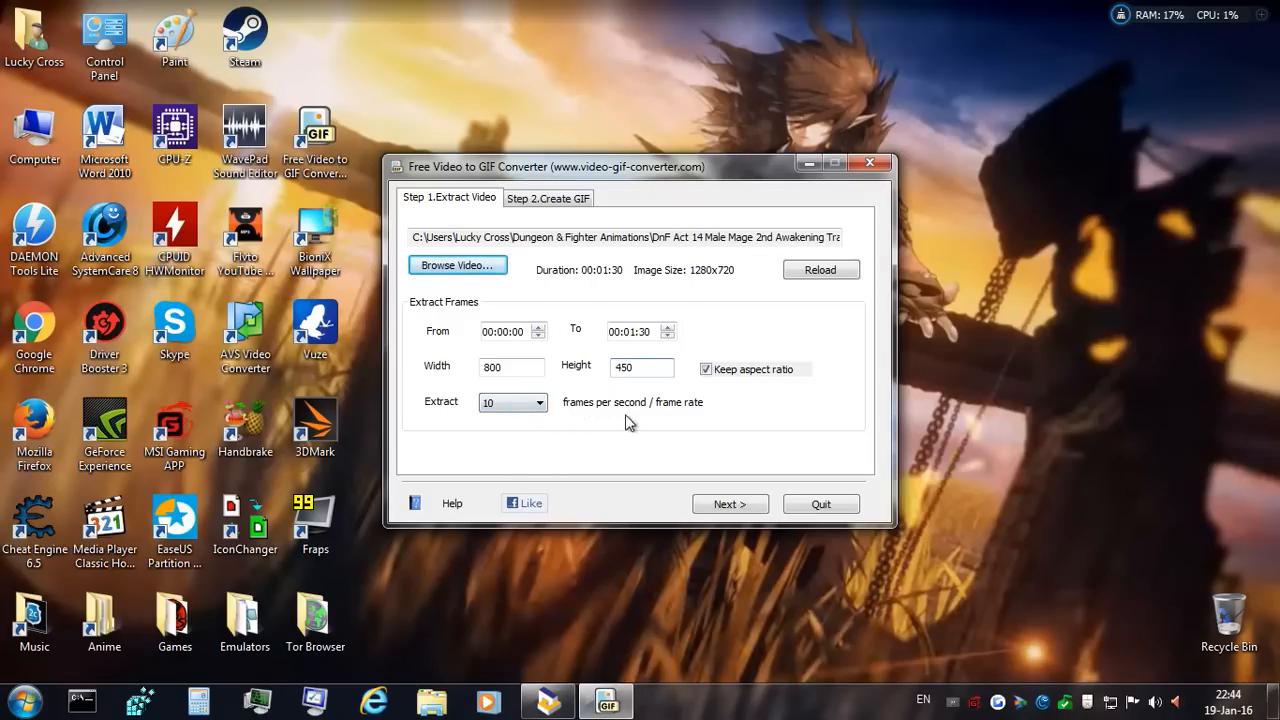
Set extraction to 20 frames per second and start extracting, triggering the ~1800-frame warning
{"action": "left_click", "coordinate": [540, 402]}
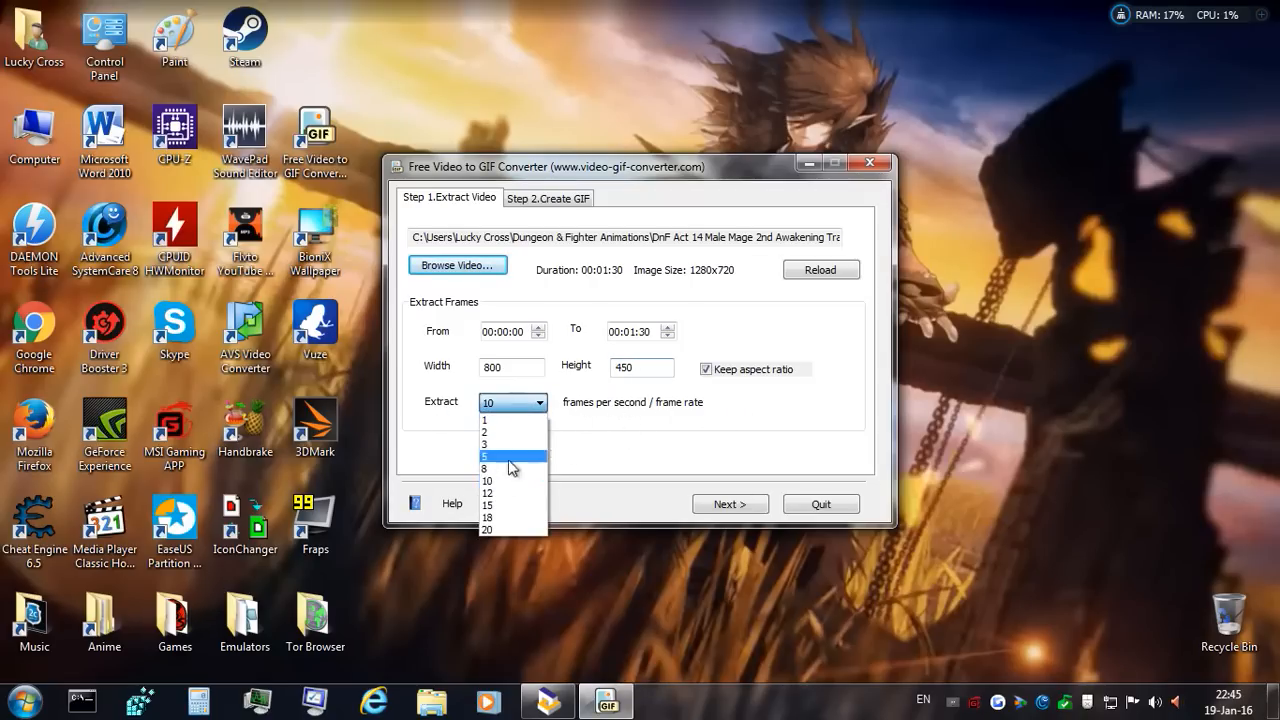
{"action": "left_click", "coordinate": [487, 531]}
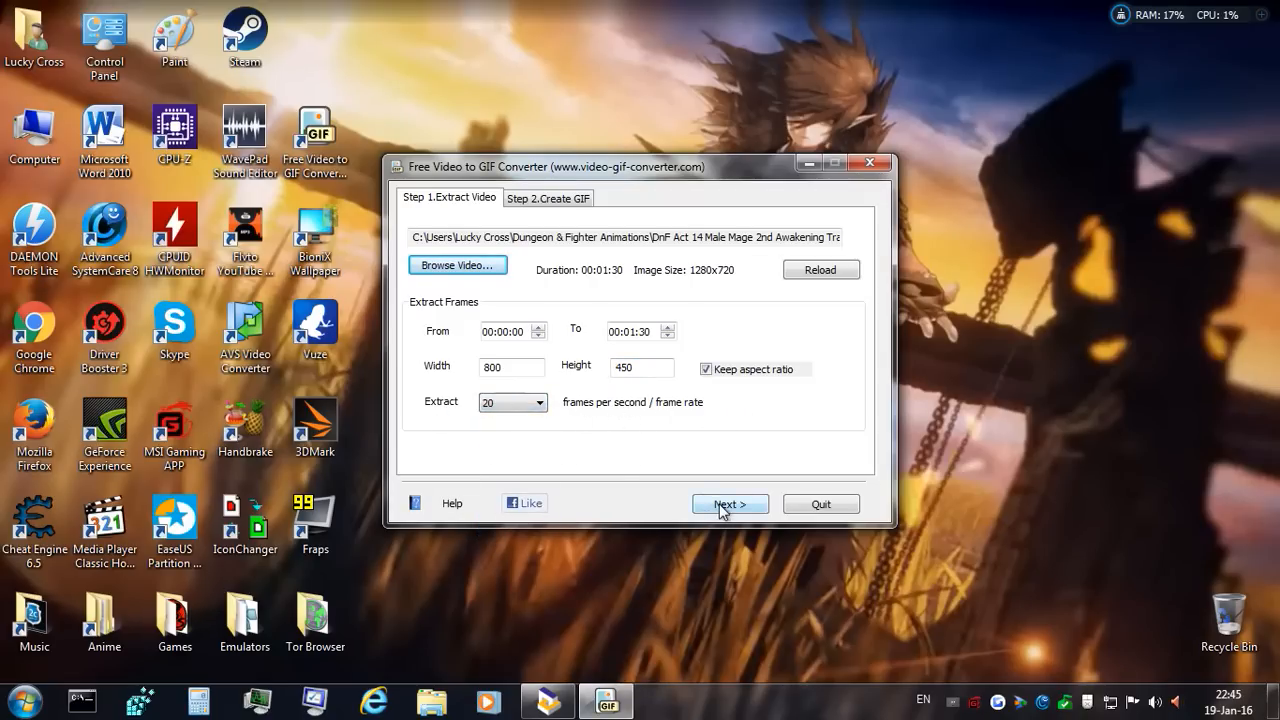
{"action": "left_click", "coordinate": [730, 503]}
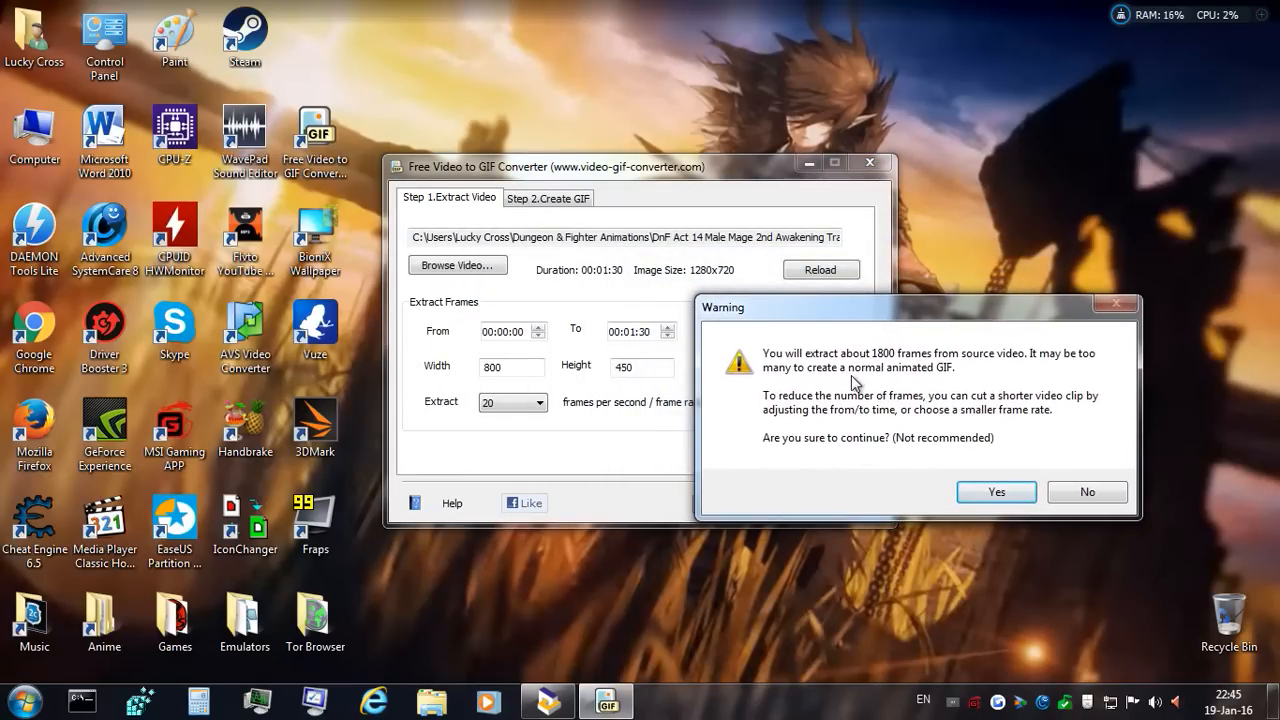
{"action": "mouse_move", "coordinate": [935, 485]}
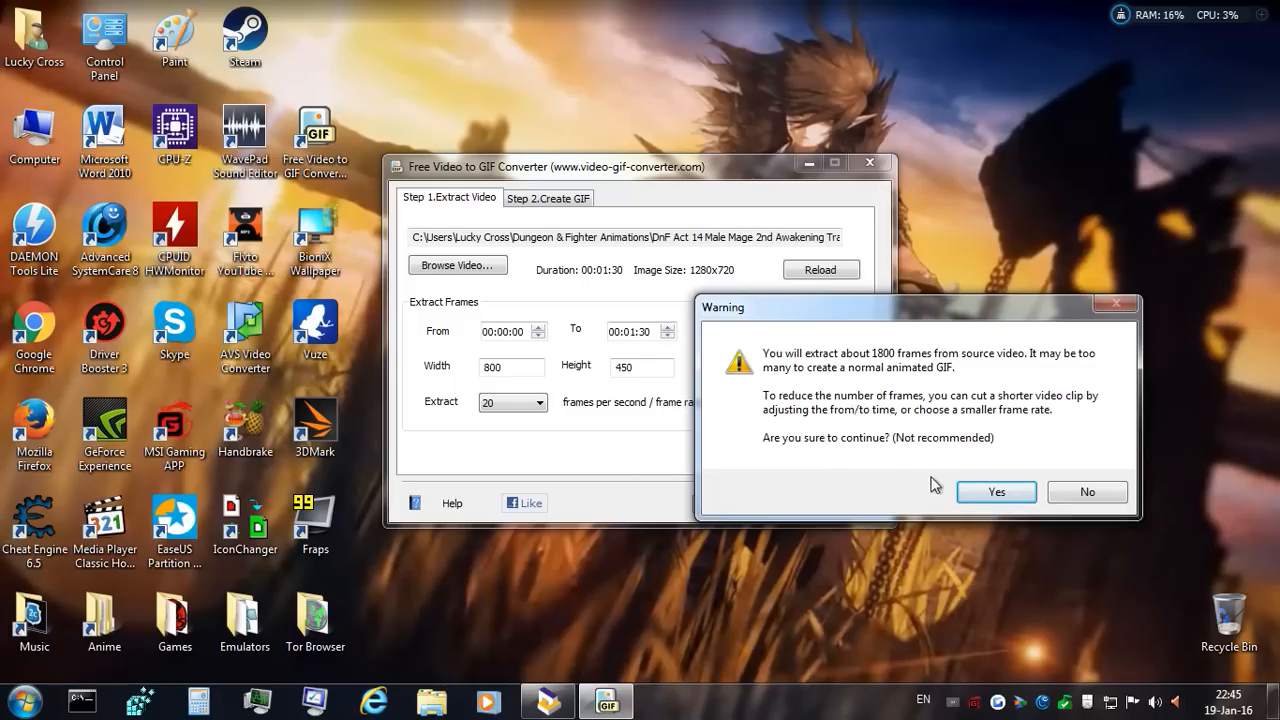
Accept the warning and extract all 1802 frames
{"action": "left_click", "coordinate": [995, 491]}
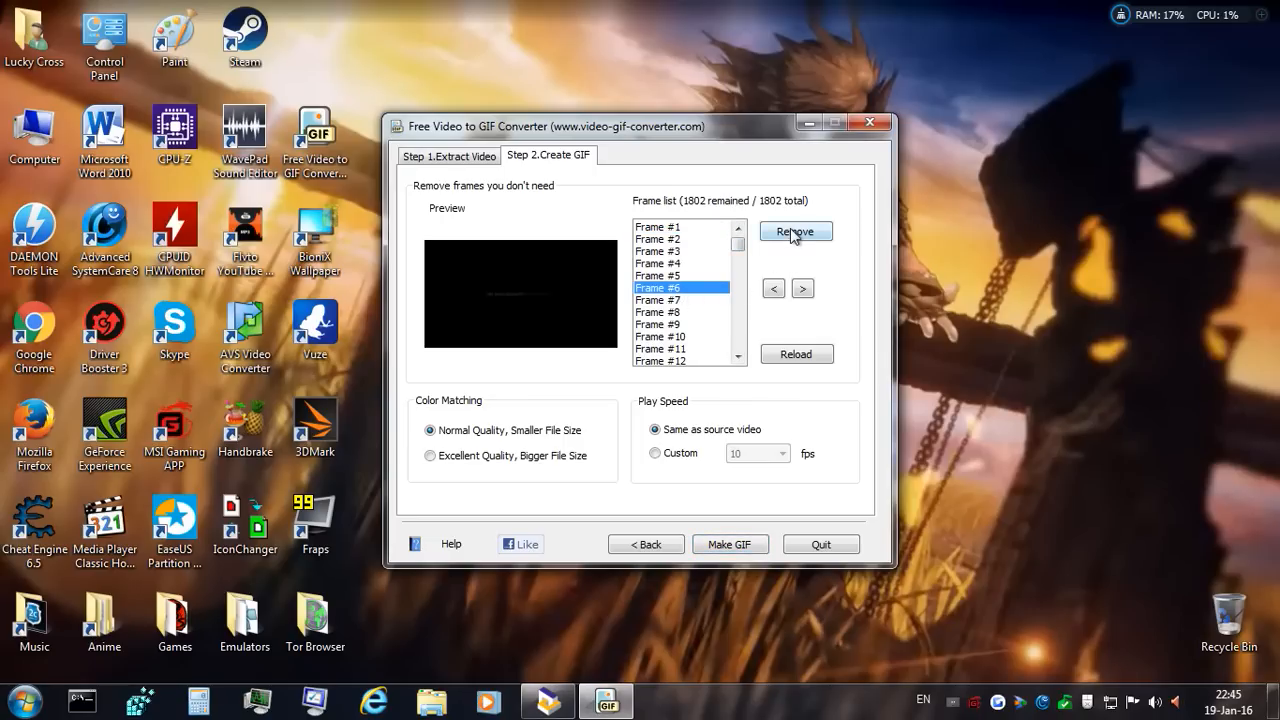
Remove the blank and dark intro frames from the frame list
{"action": "left_click", "coordinate": [795, 231]}
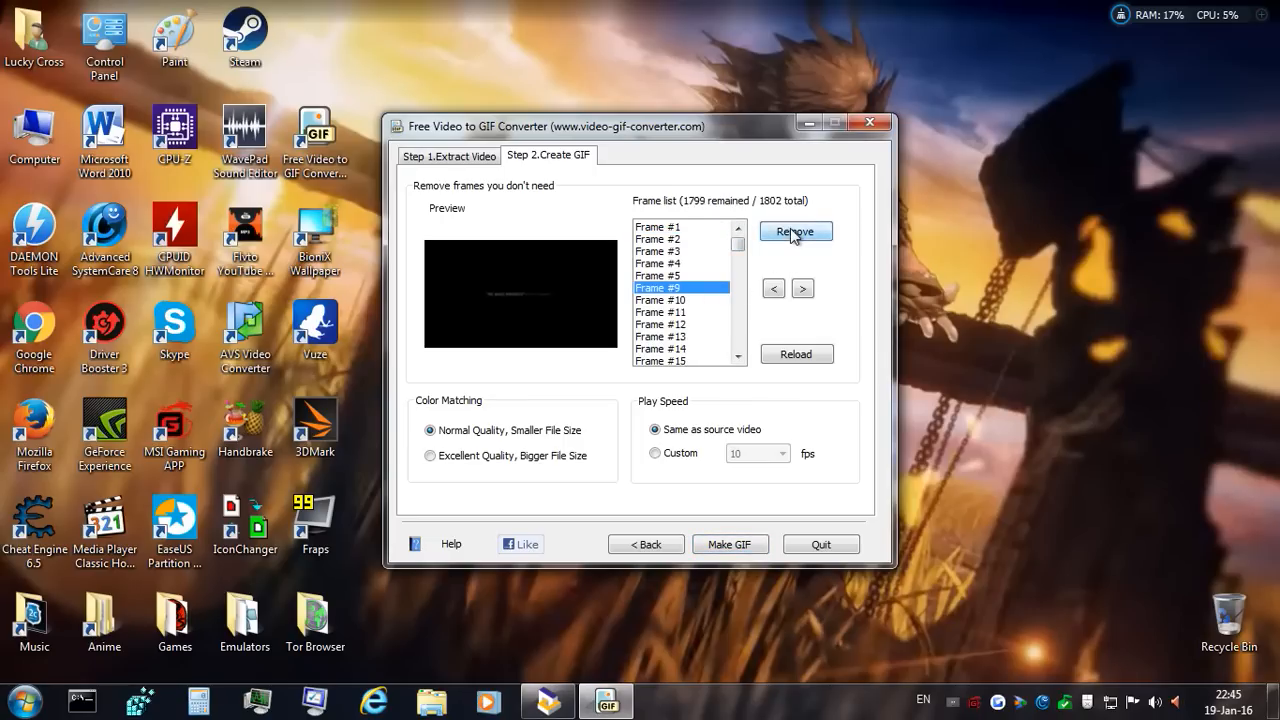
{"action": "left_click", "coordinate": [795, 231]}
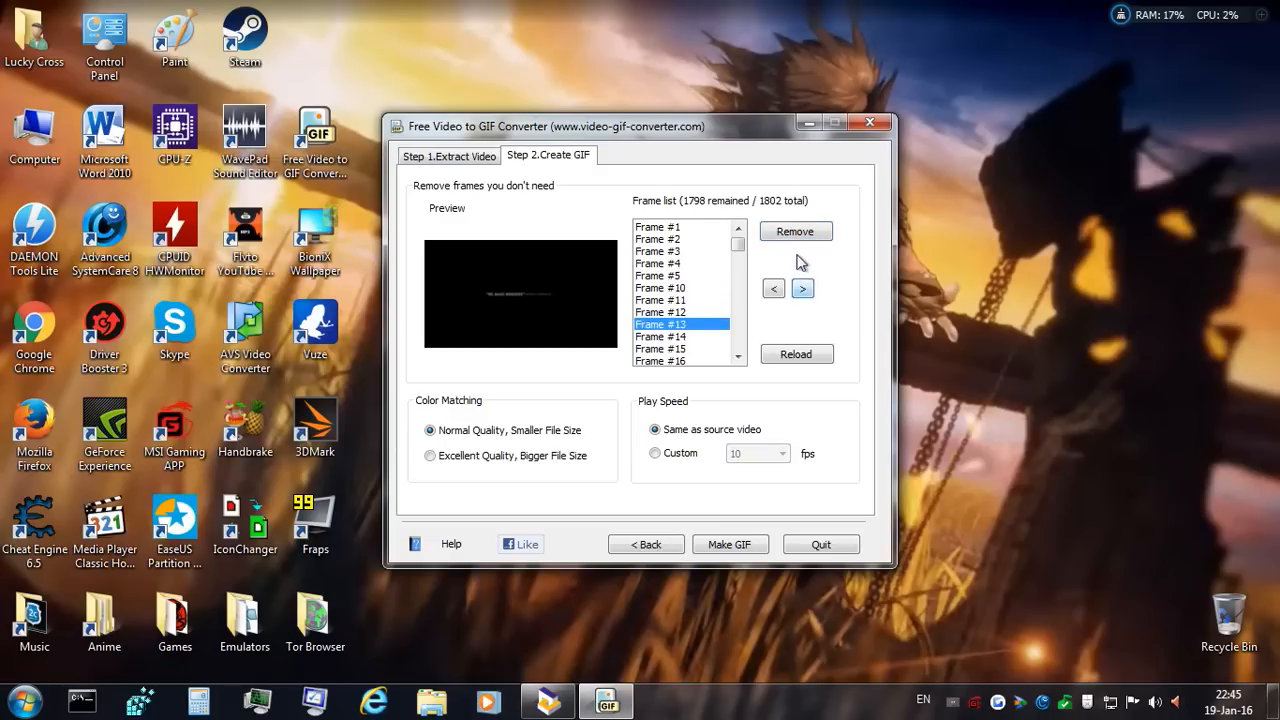
{"action": "left_click", "coordinate": [796, 231]}
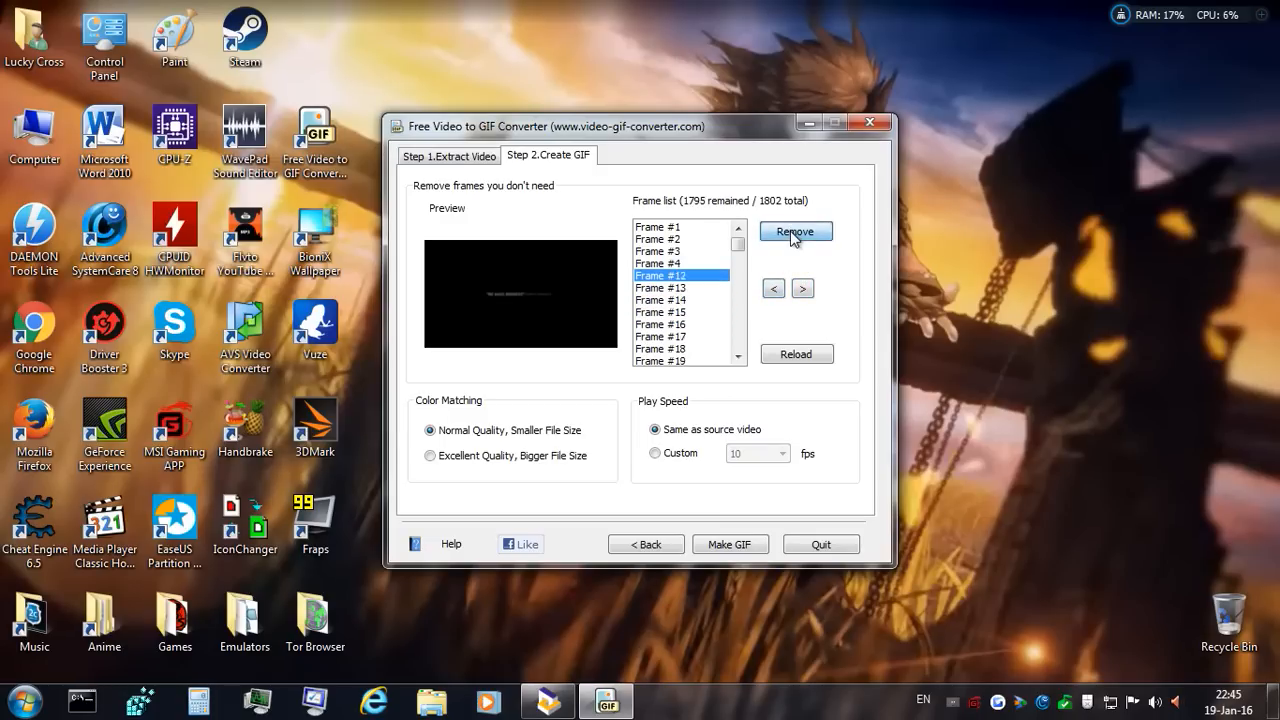
{"action": "left_click", "coordinate": [795, 231]}
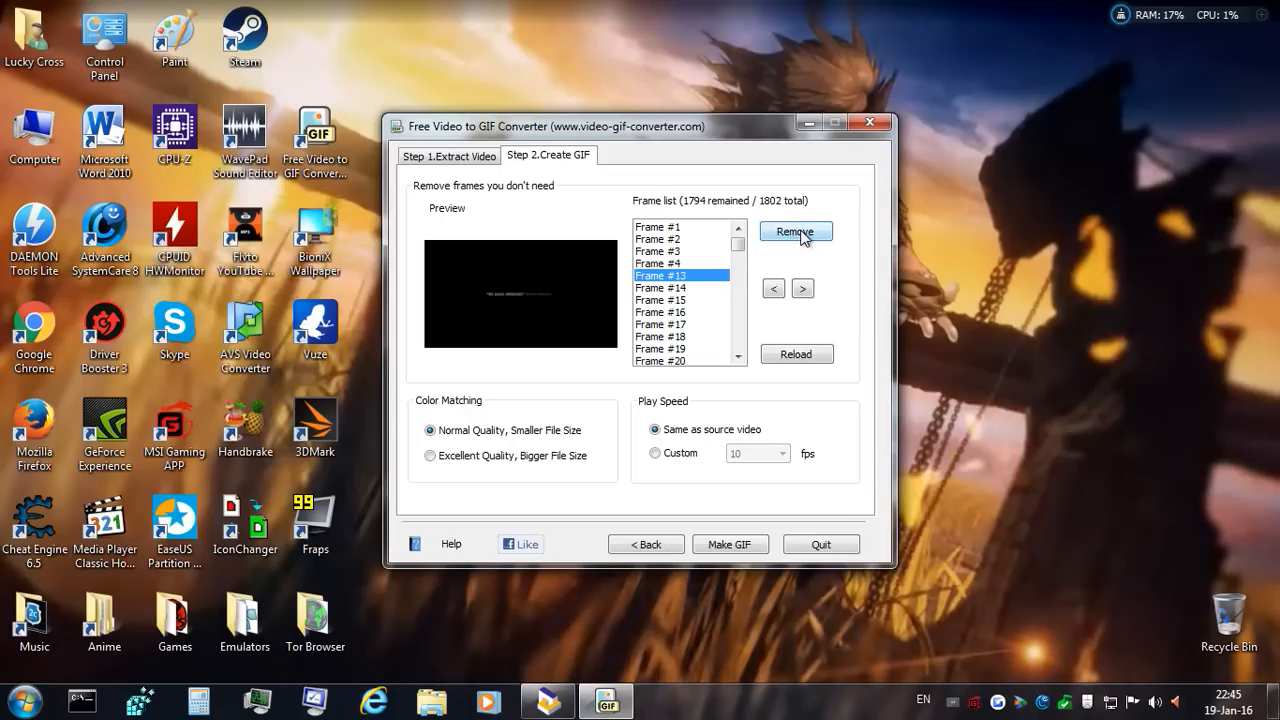
{"action": "left_click", "coordinate": [795, 231]}
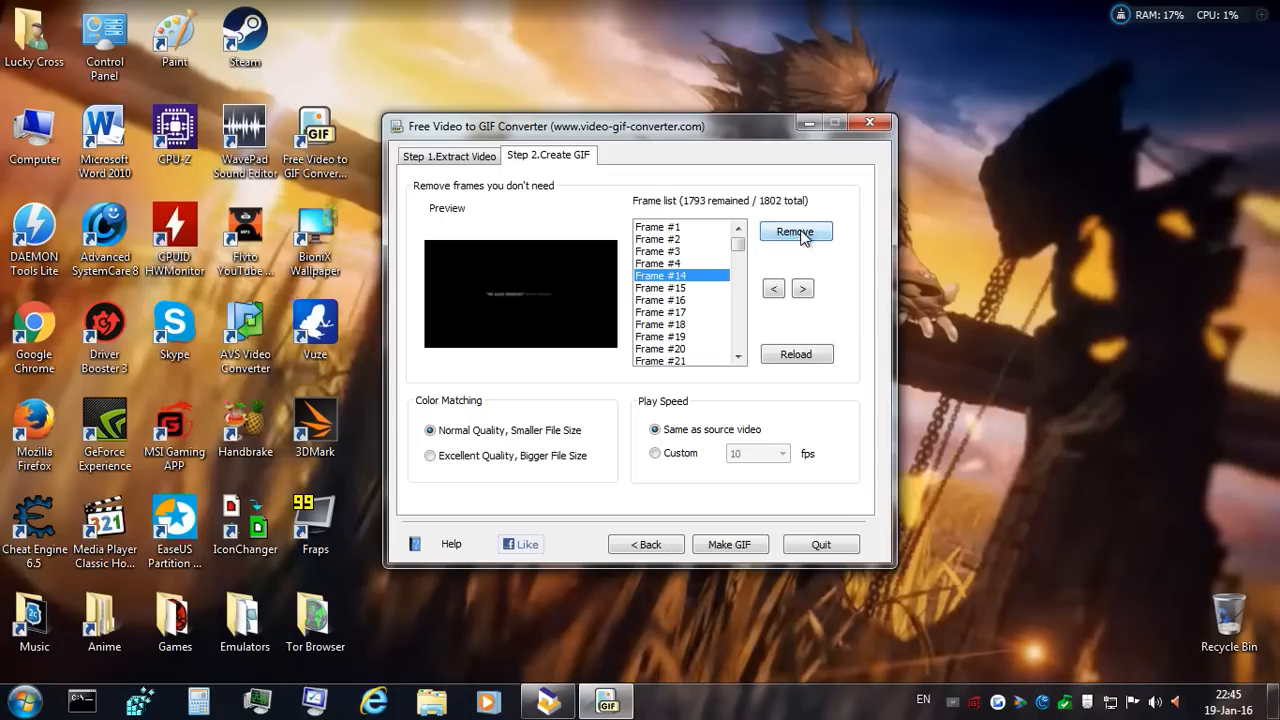
{"action": "left_click", "coordinate": [795, 231]}
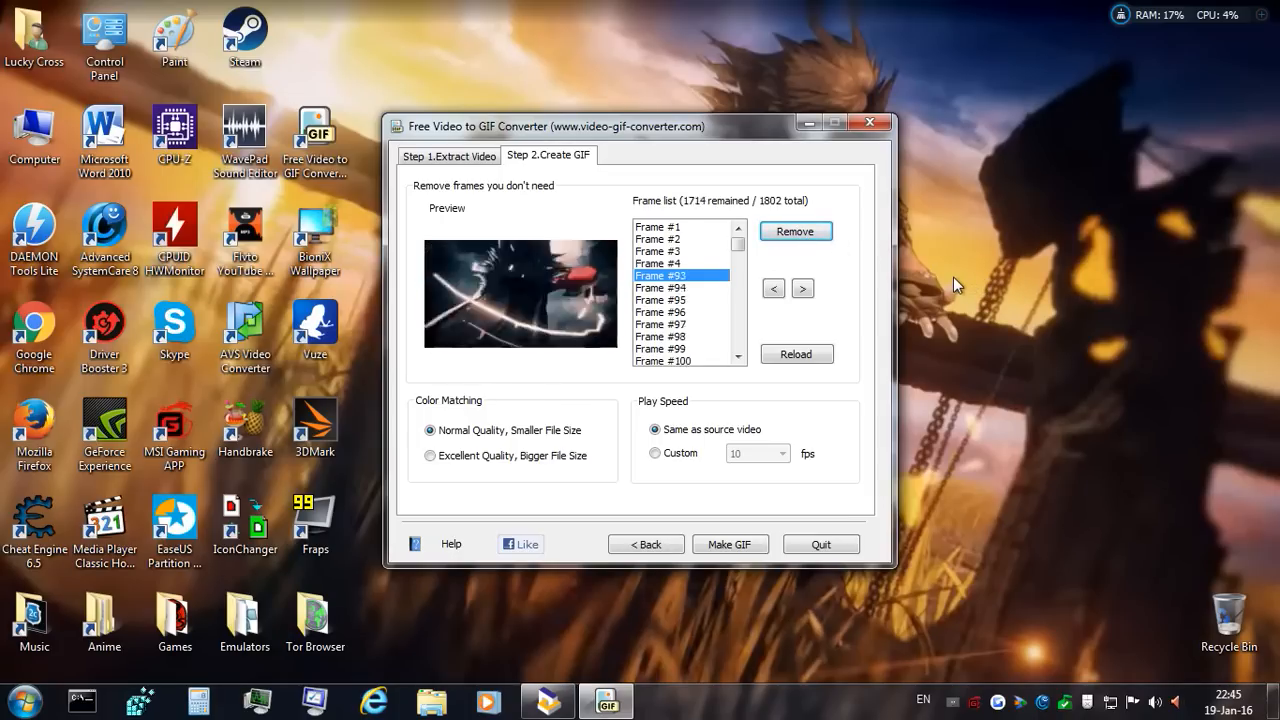
{"action": "left_click", "coordinate": [795, 231]}
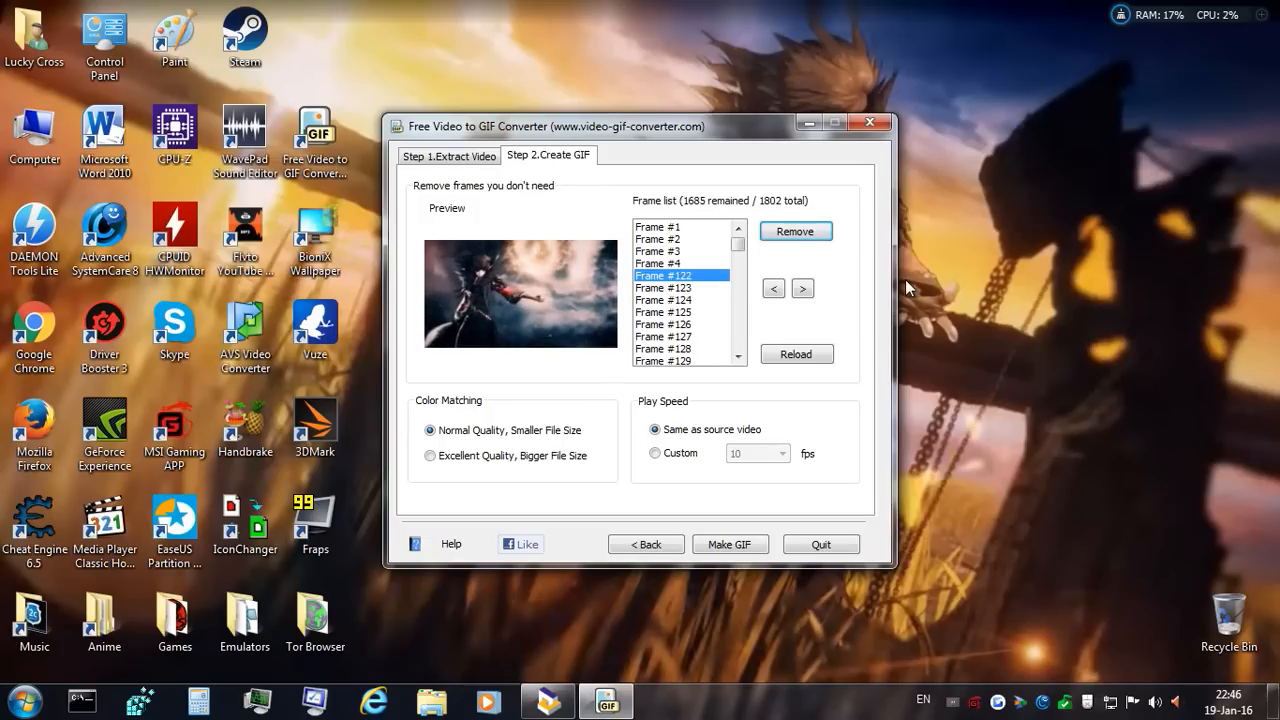
{"action": "mouse_move", "coordinate": [866, 317]}
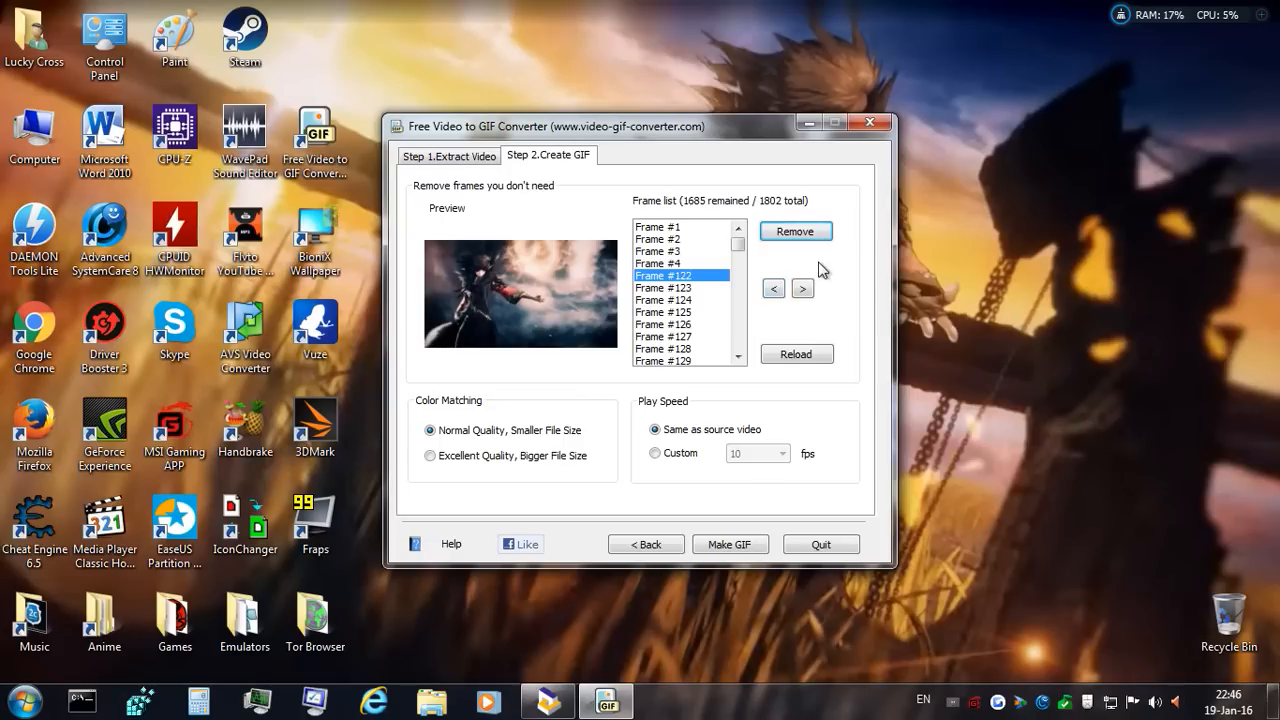
{"action": "mouse_move", "coordinate": [738, 247]}
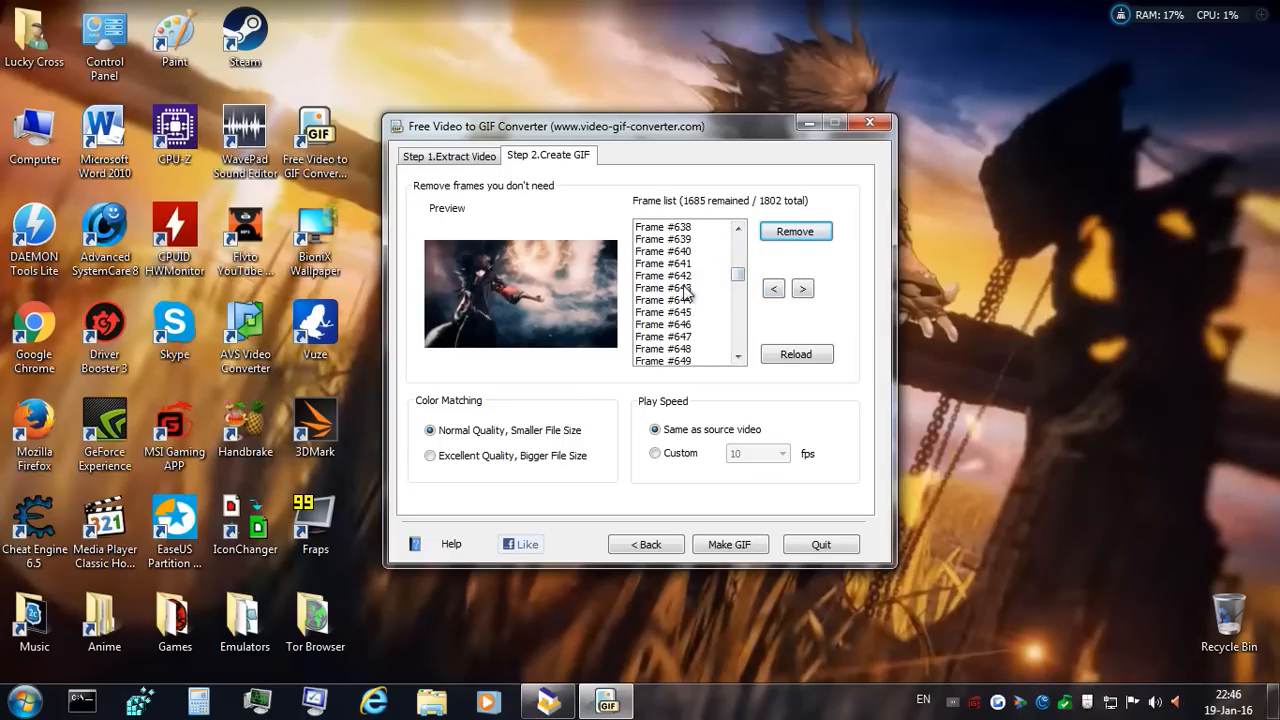
Select the unwanted run from Frame #642 onward and remove it, leaving 1619 frames
{"action": "left_click", "coordinate": [663, 288]}
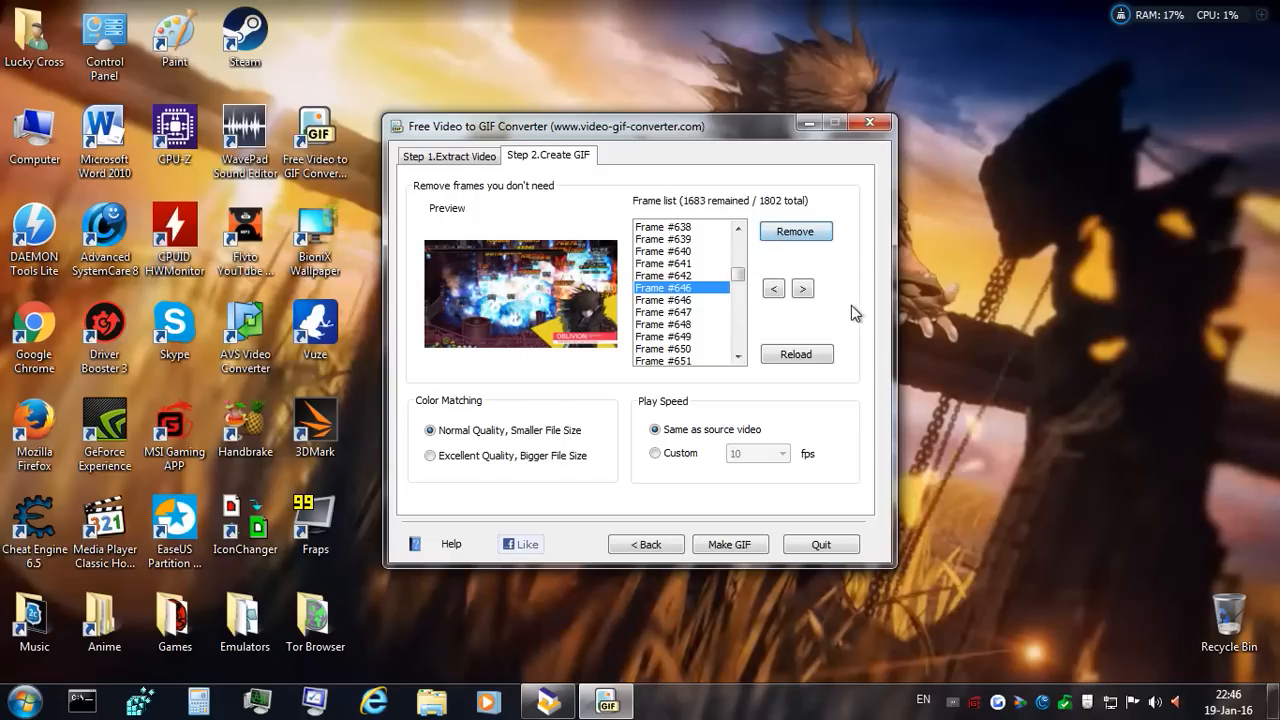
{"action": "left_click", "coordinate": [795, 231]}
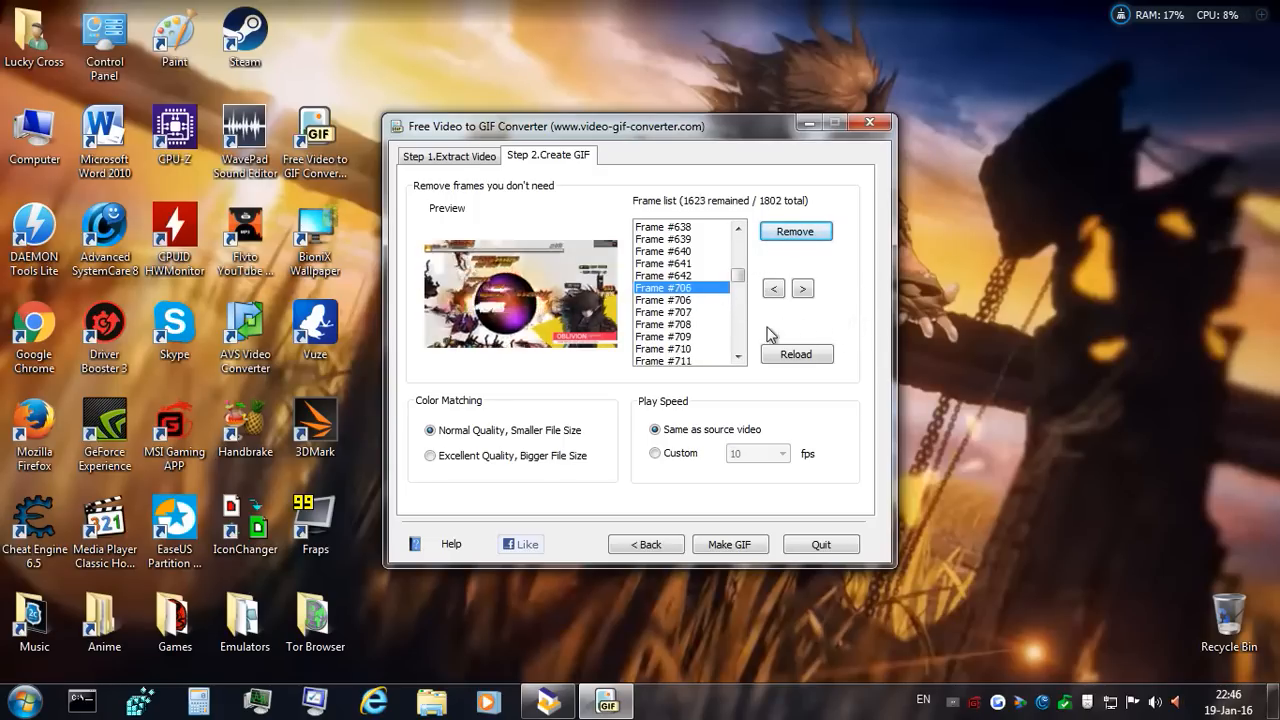
{"action": "left_click", "coordinate": [680, 288]}
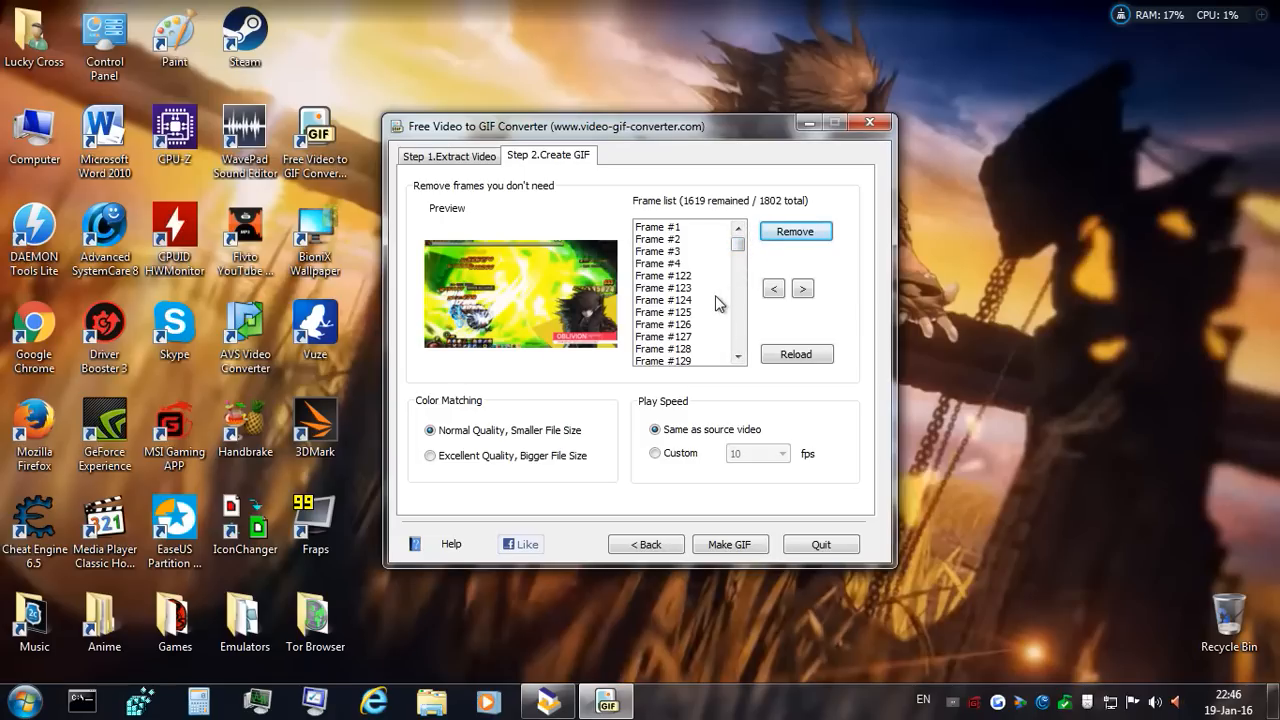
{"action": "mouse_move", "coordinate": [703, 283]}
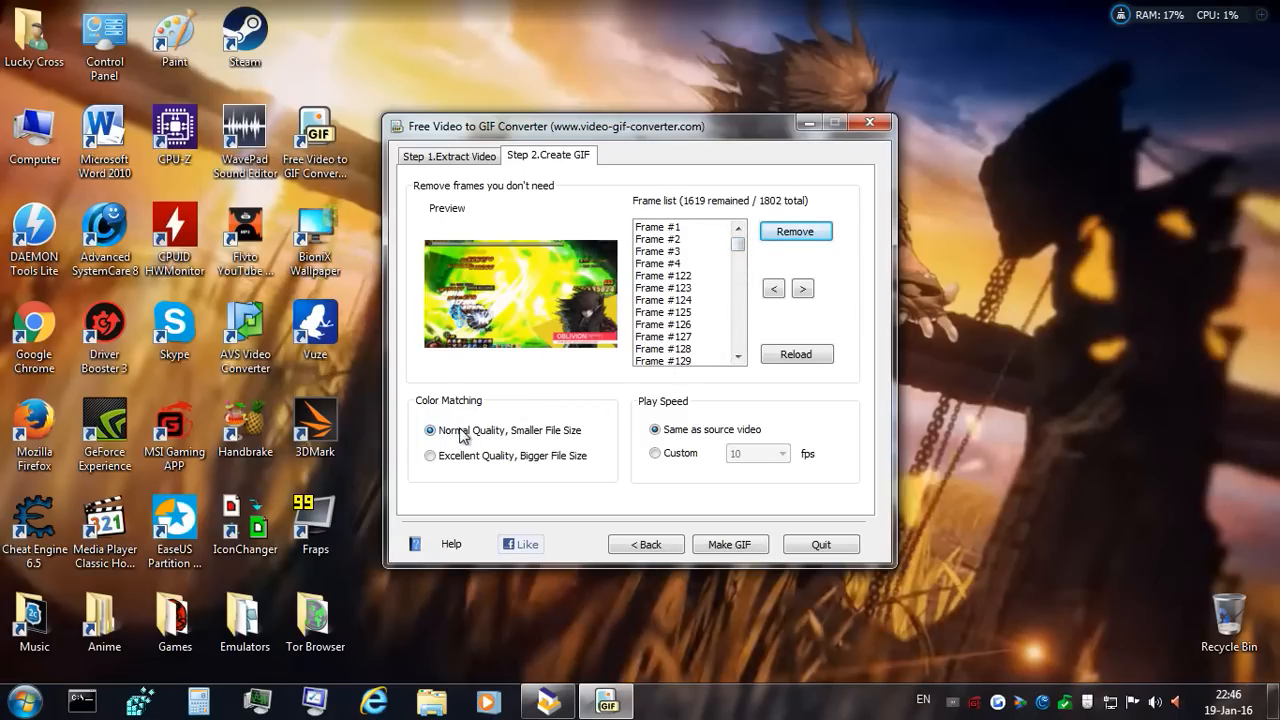
{"action": "mouse_move", "coordinate": [591, 435]}
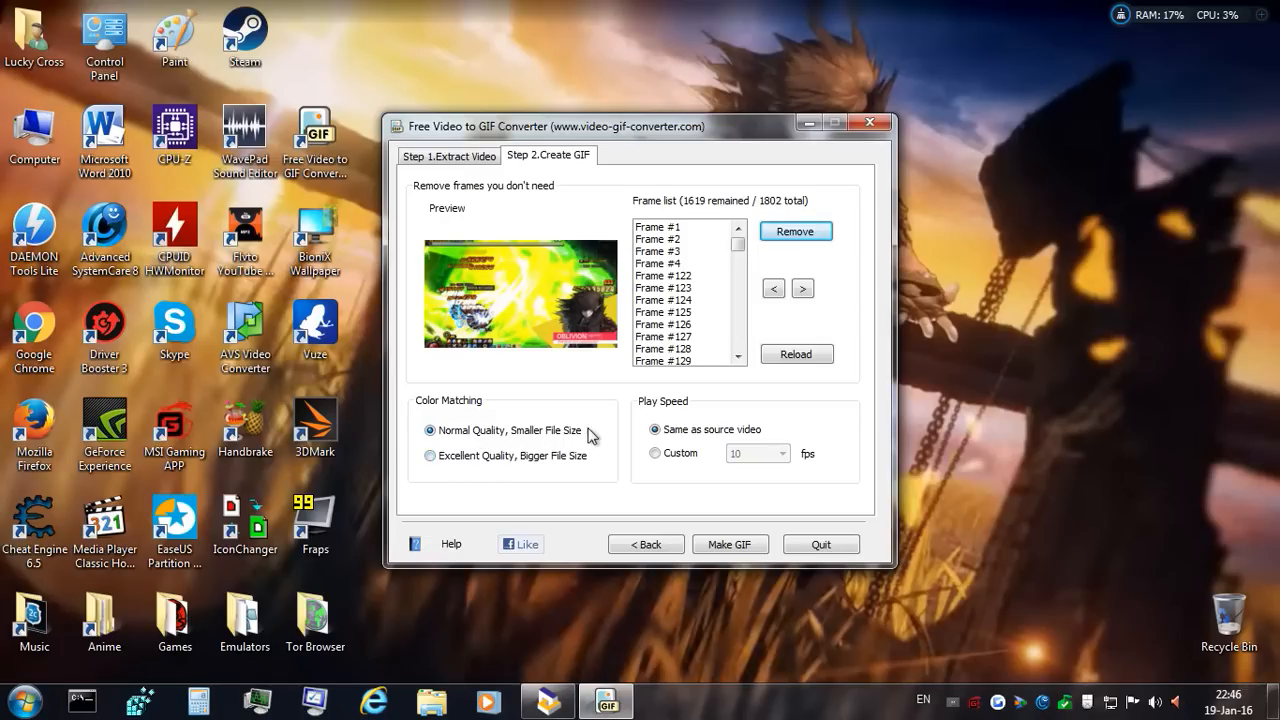
{"action": "left_click", "coordinate": [430, 456]}
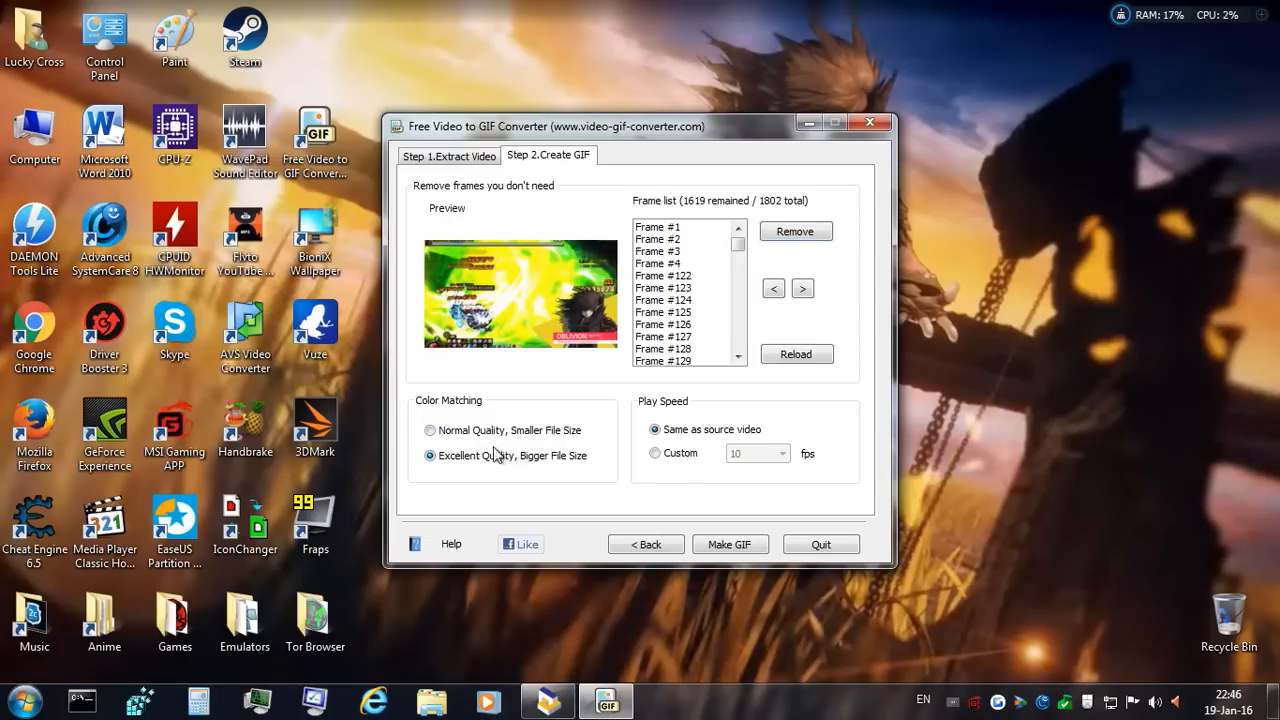
{"action": "left_click", "coordinate": [430, 430]}
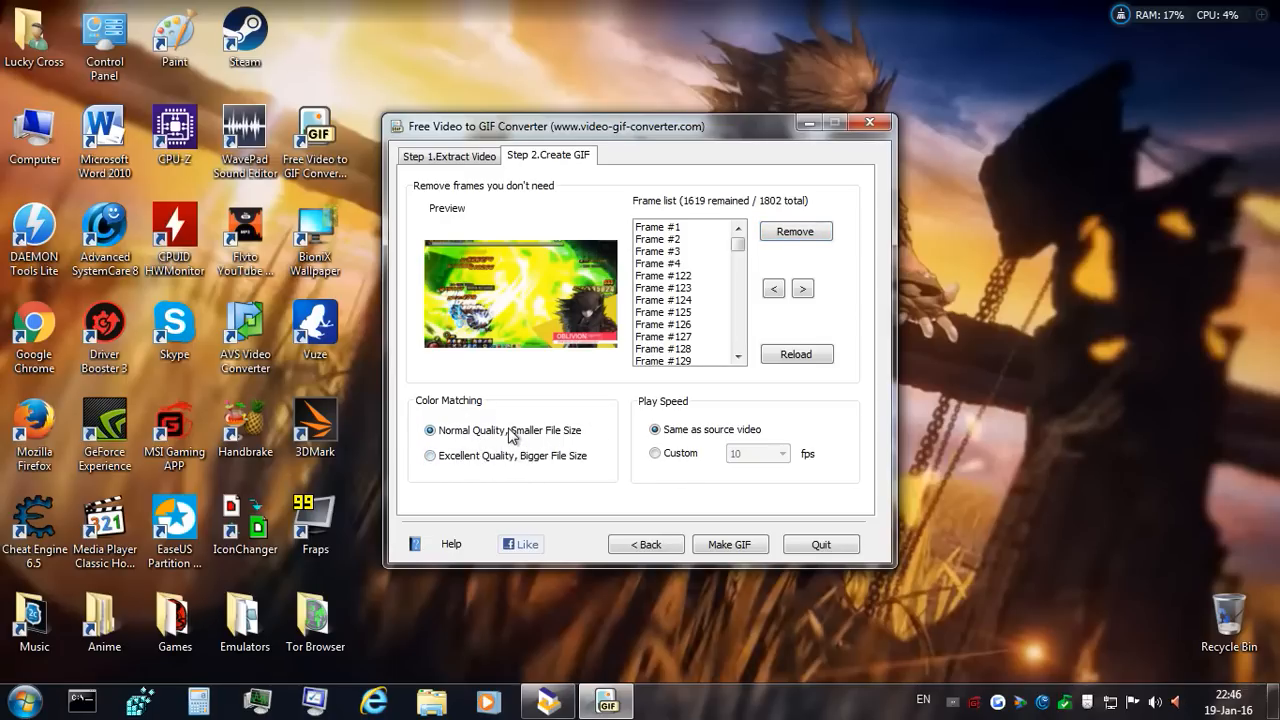
{"action": "mouse_move", "coordinate": [678, 417]}
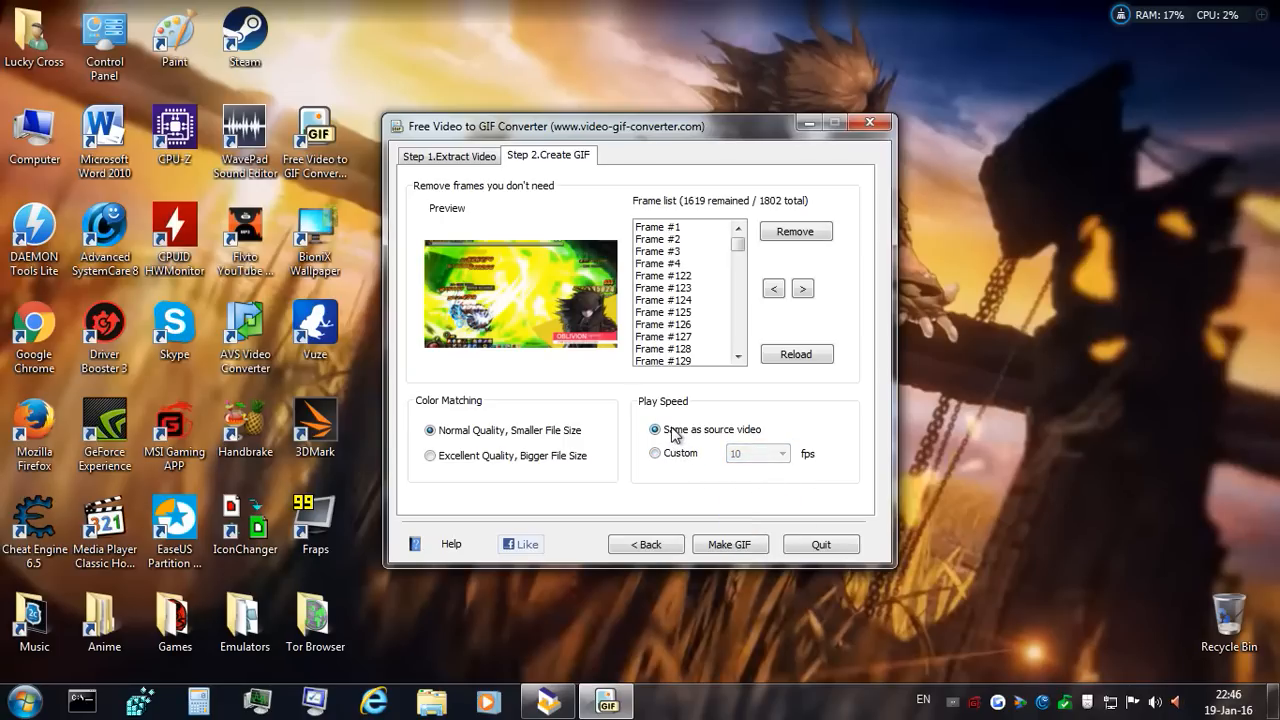
{"action": "mouse_move", "coordinate": [700, 443]}
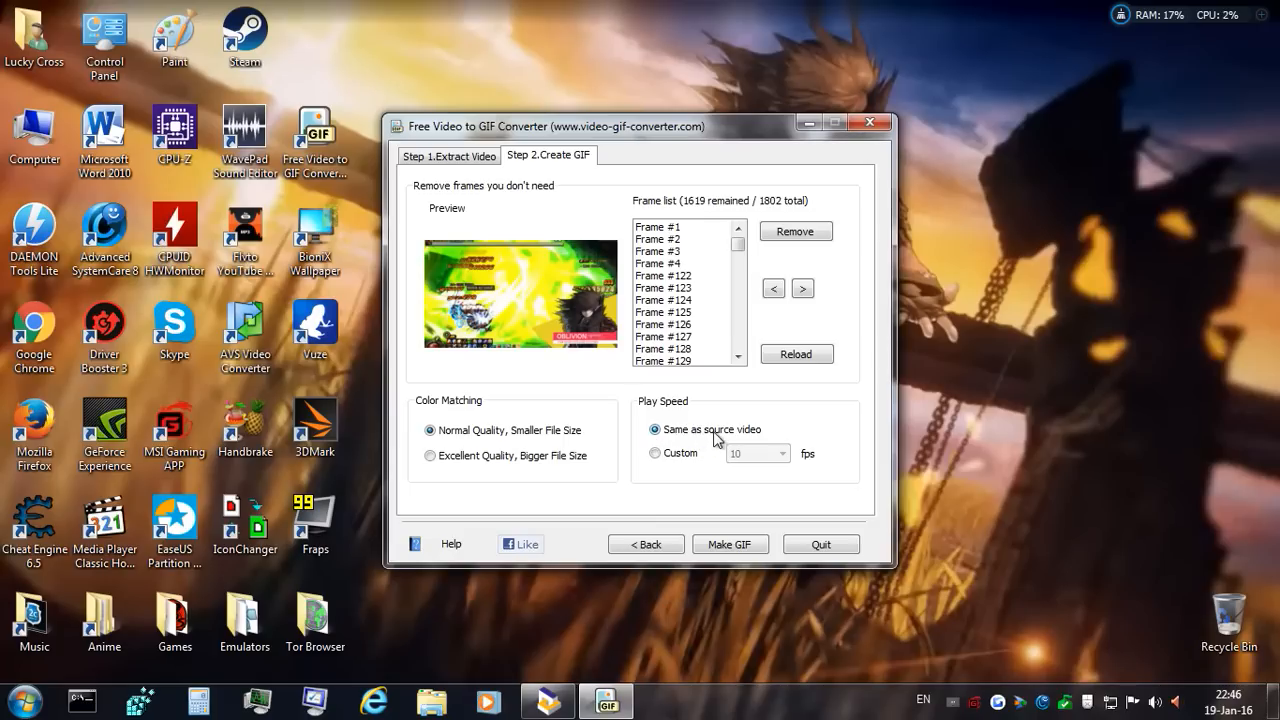
{"action": "mouse_move", "coordinate": [552, 243]}
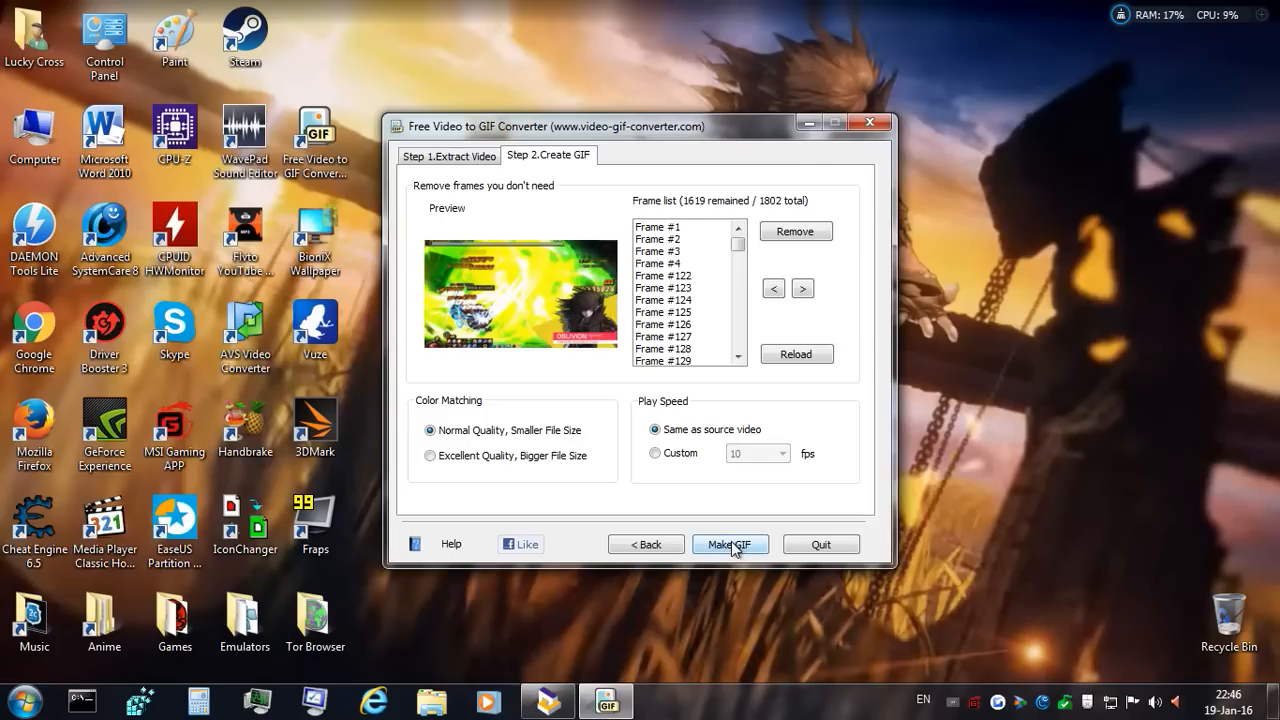
Start Make GIF, enter 'hhhhhhhhhhhhhh' as the file name, then cancel saving
{"action": "left_click", "coordinate": [730, 544]}
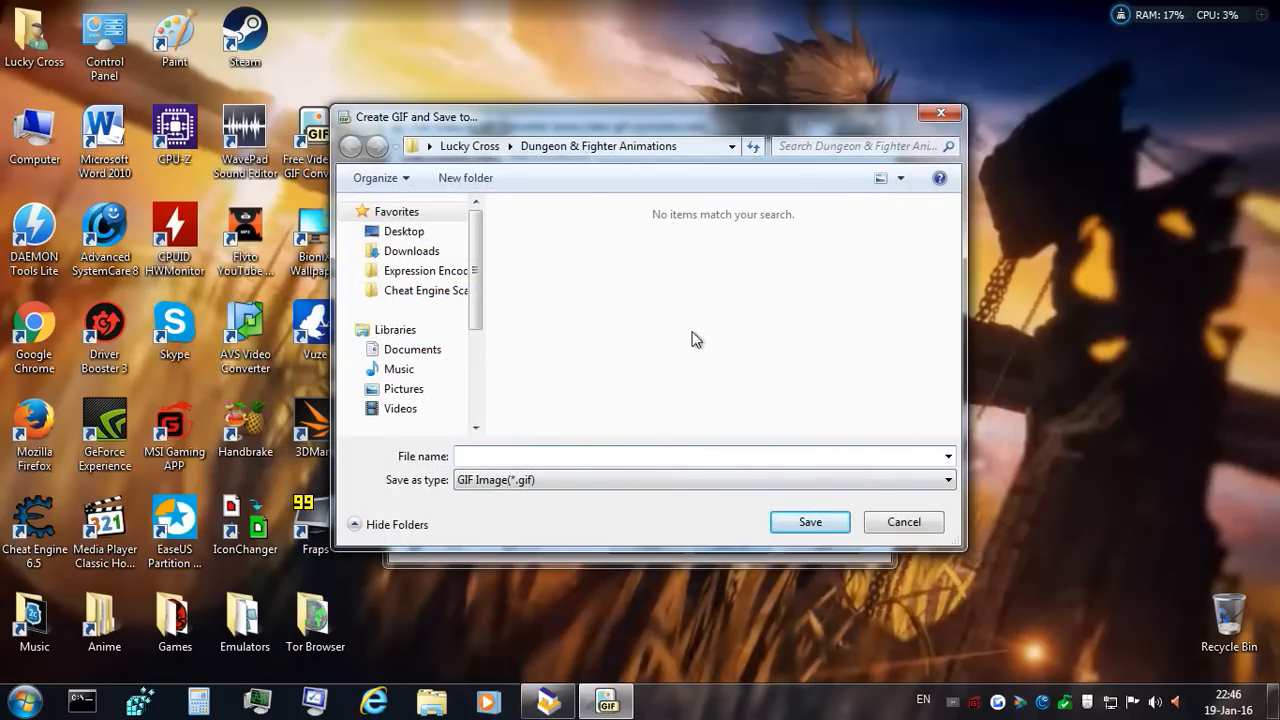
{"action": "type", "text": "hhhhhhhhhhhhhhh"}
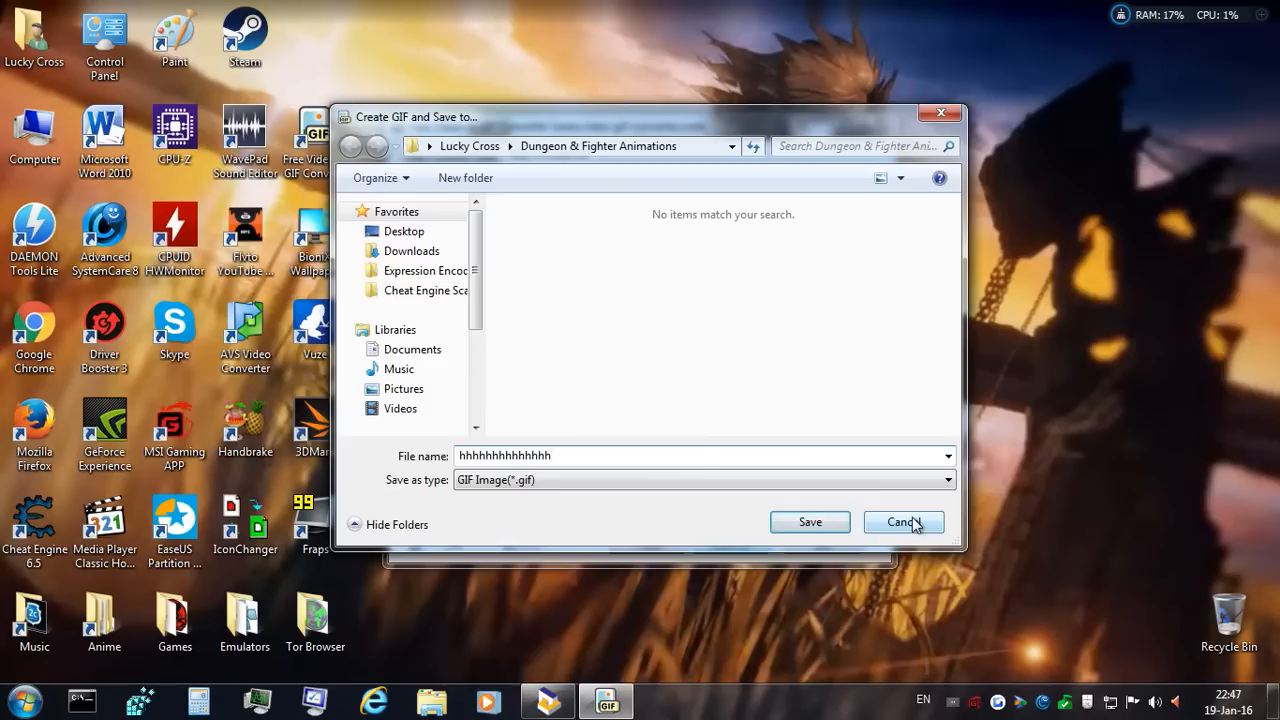
{"action": "left_click", "coordinate": [903, 522]}
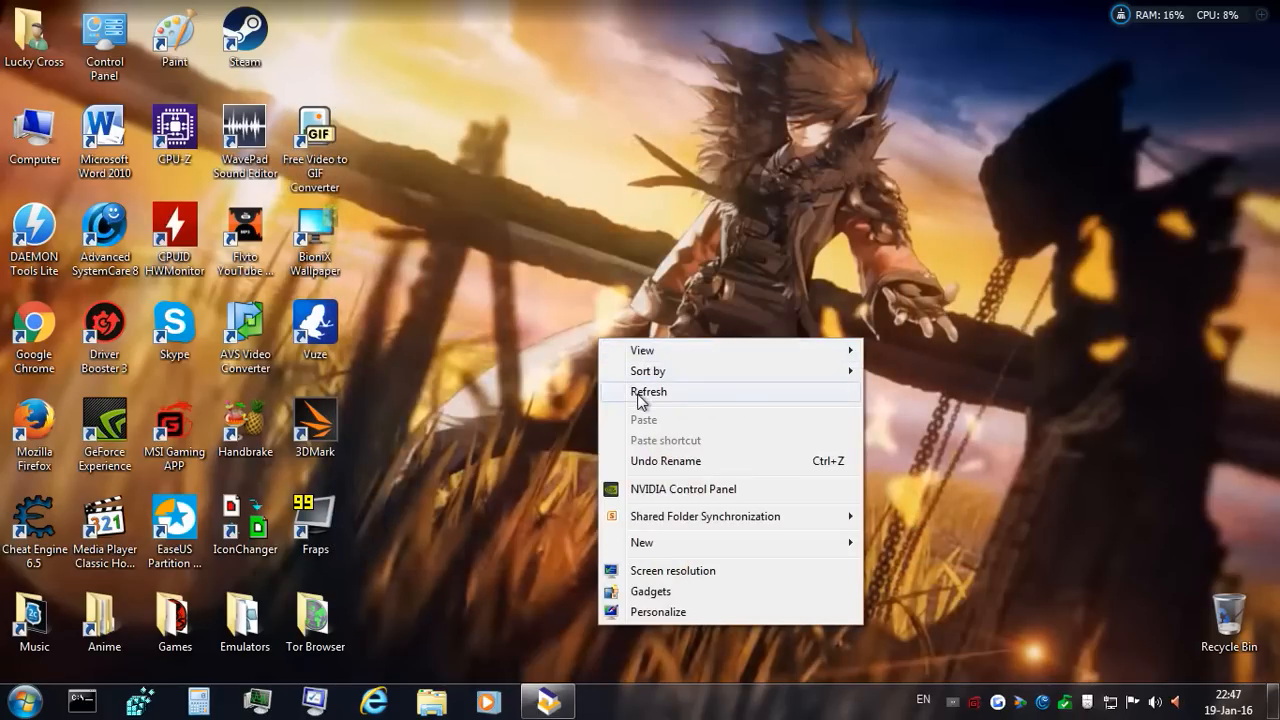
Refresh the desktop and open BioniX Wallpaper Animator from the Tools menu
{"action": "left_click", "coordinate": [648, 391]}
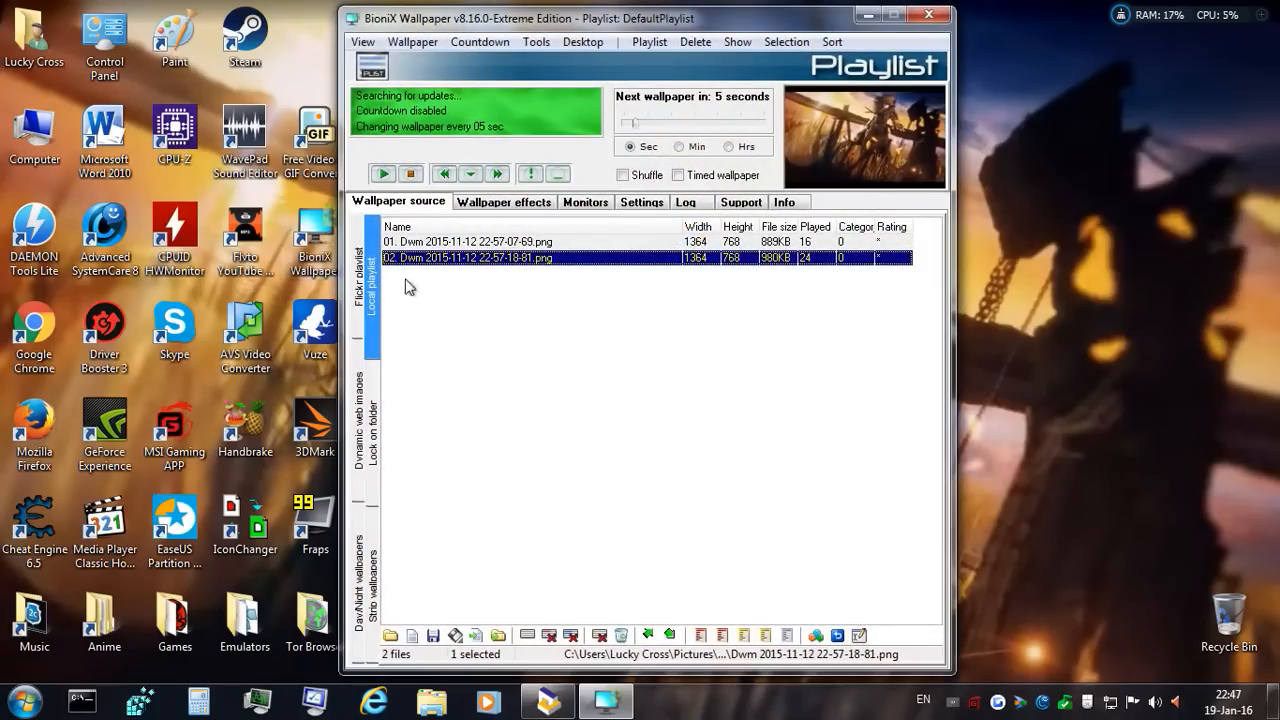
{"action": "mouse_move", "coordinate": [537, 42]}
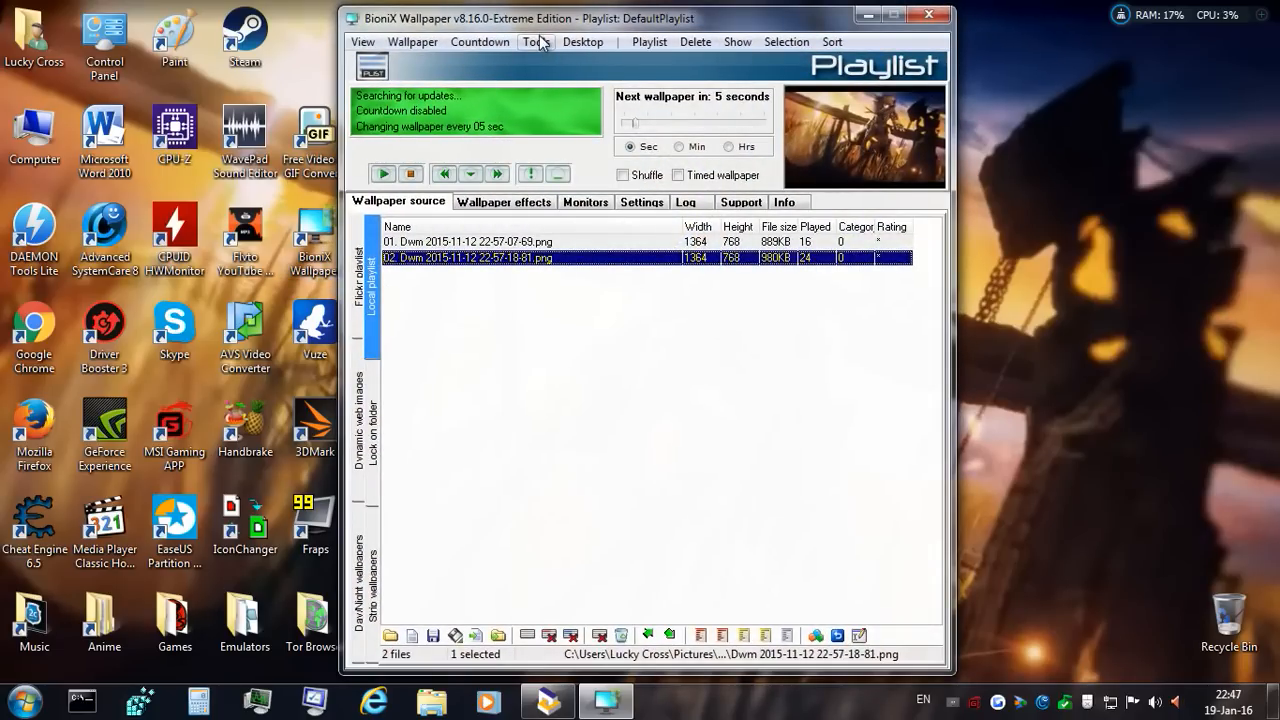
{"action": "left_click", "coordinate": [536, 41]}
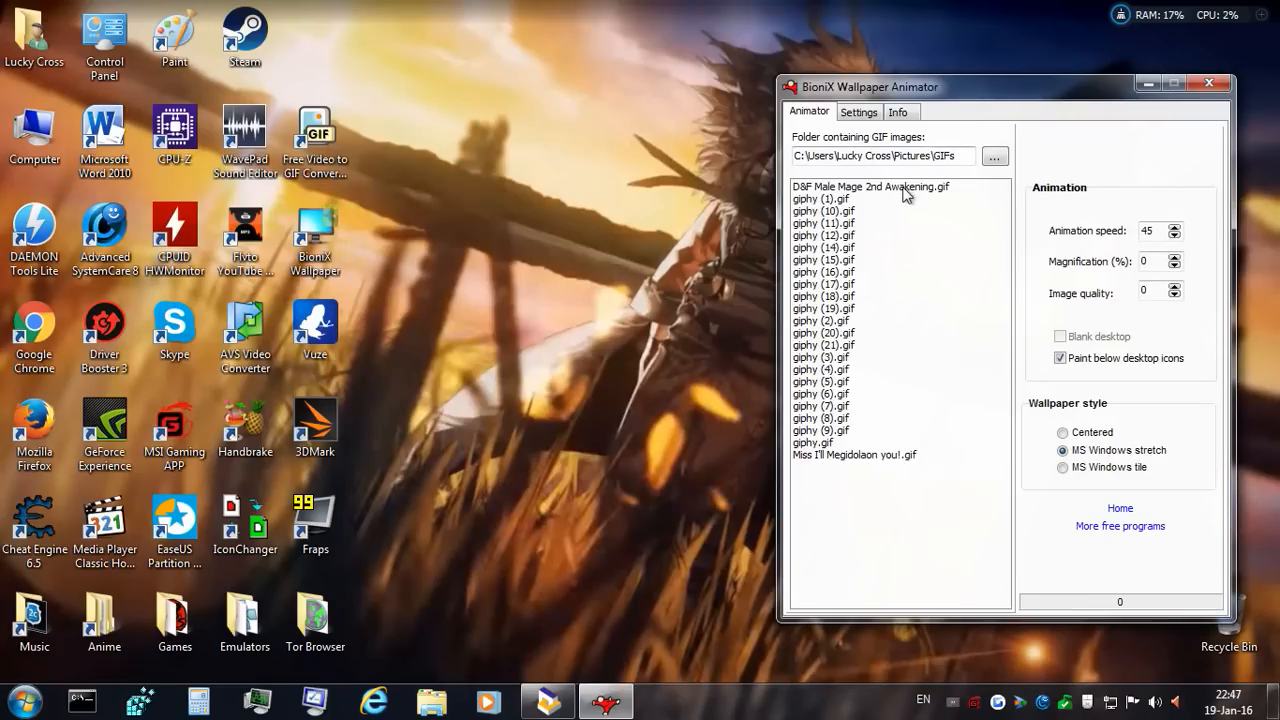
{"action": "mouse_move", "coordinate": [903, 193]}
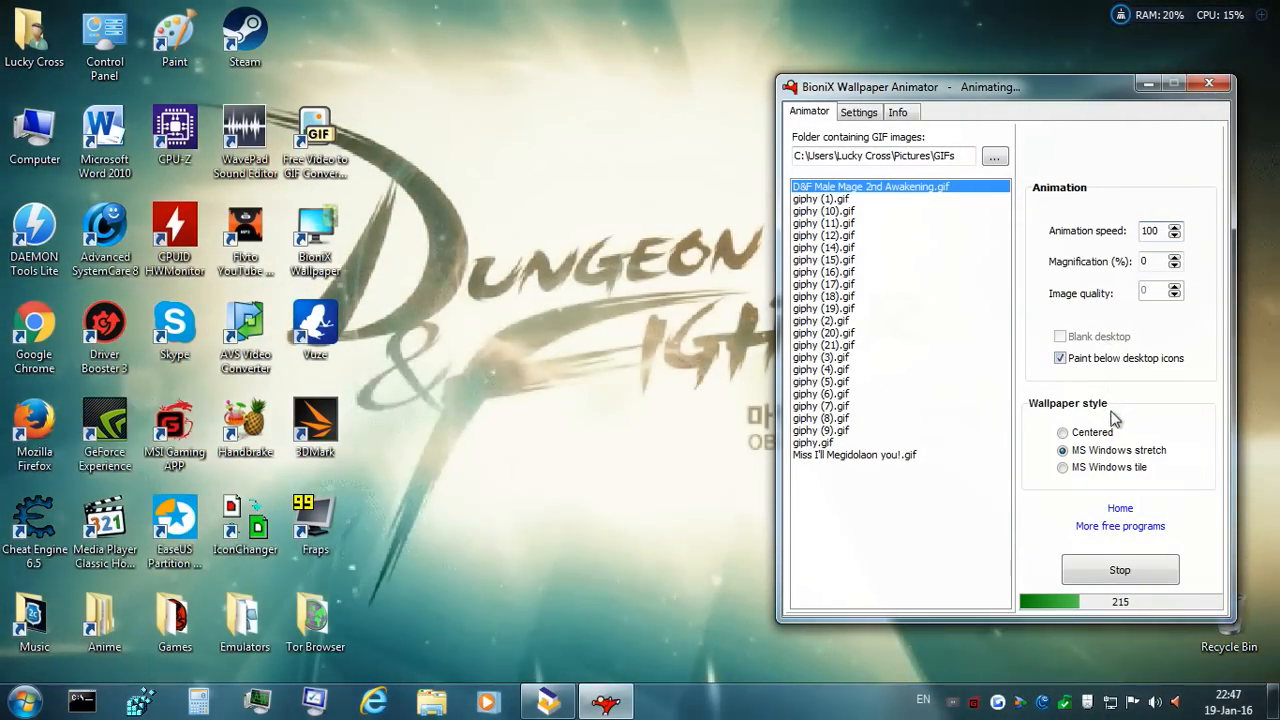
Try the Wallpaper style options, including centering the animated Male Mage wallpaper
{"action": "left_click", "coordinate": [1063, 432]}
{"action": "type", "text": "45"}
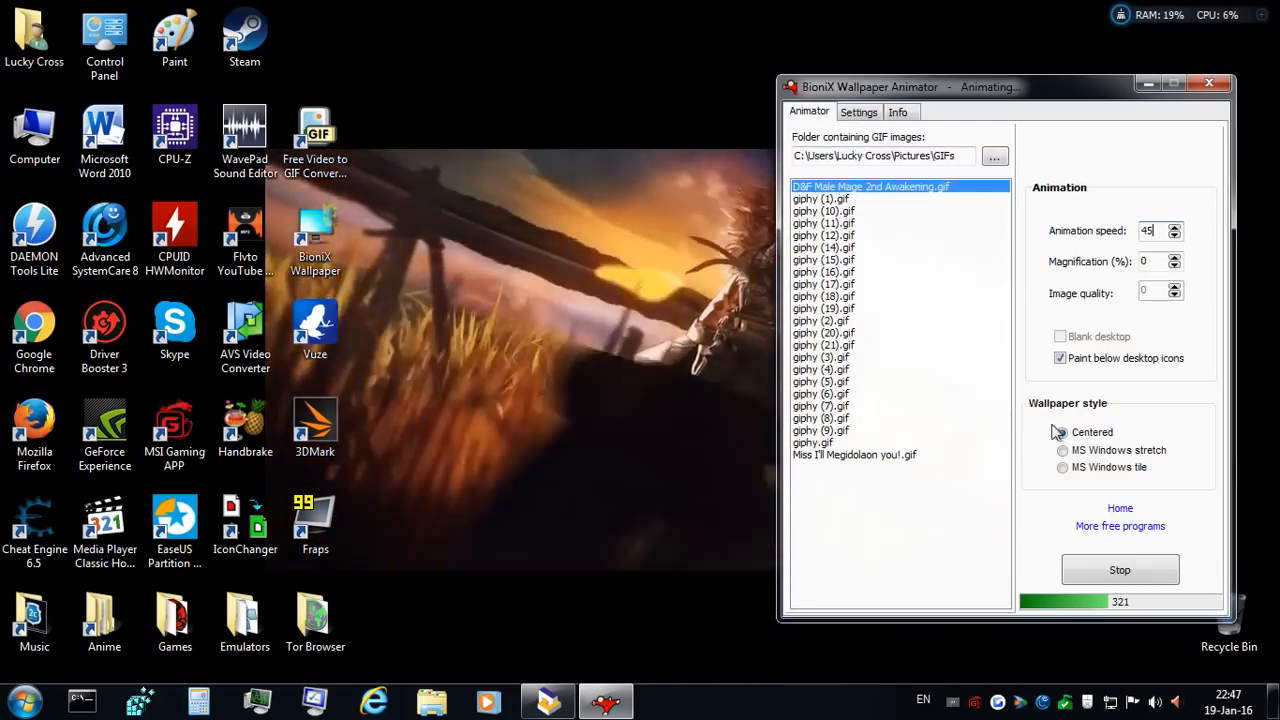
{"action": "left_click", "coordinate": [1063, 450]}
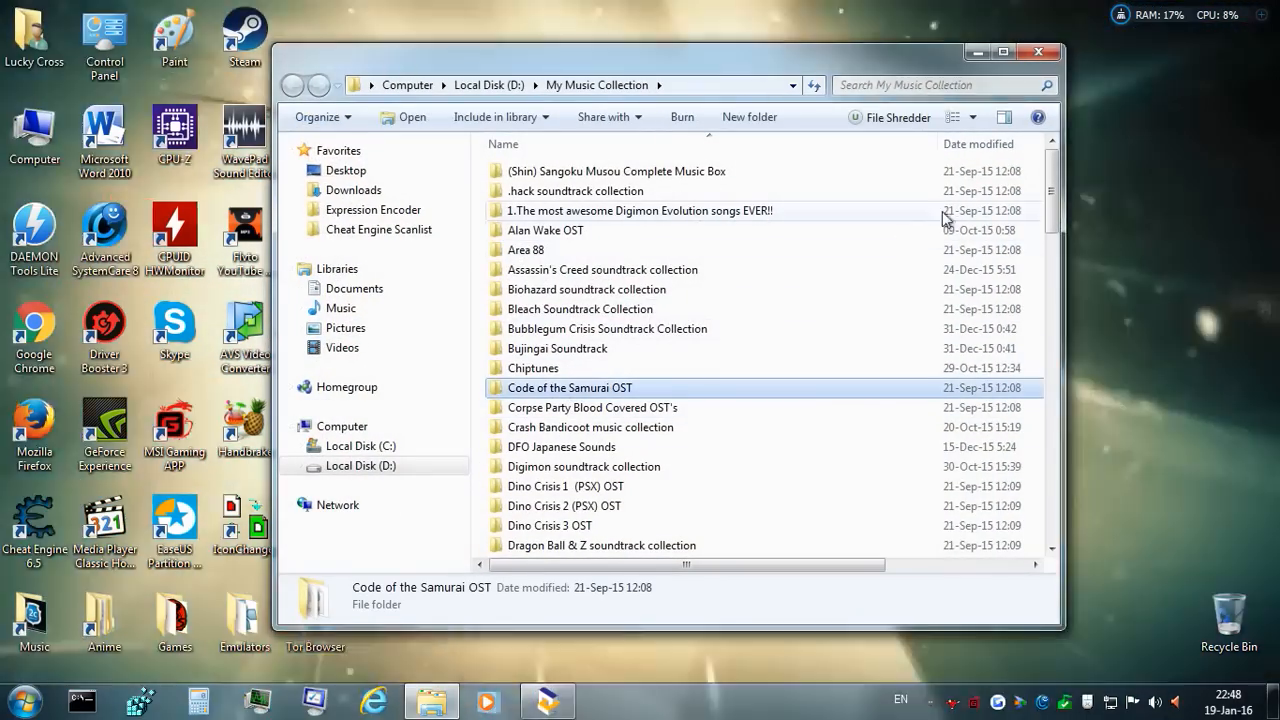
Stop the animated Male Mage wallpaper in BioniX Wallpaper Animator
{"action": "scroll", "scroll_direction": "down", "scroll_amount": 3}
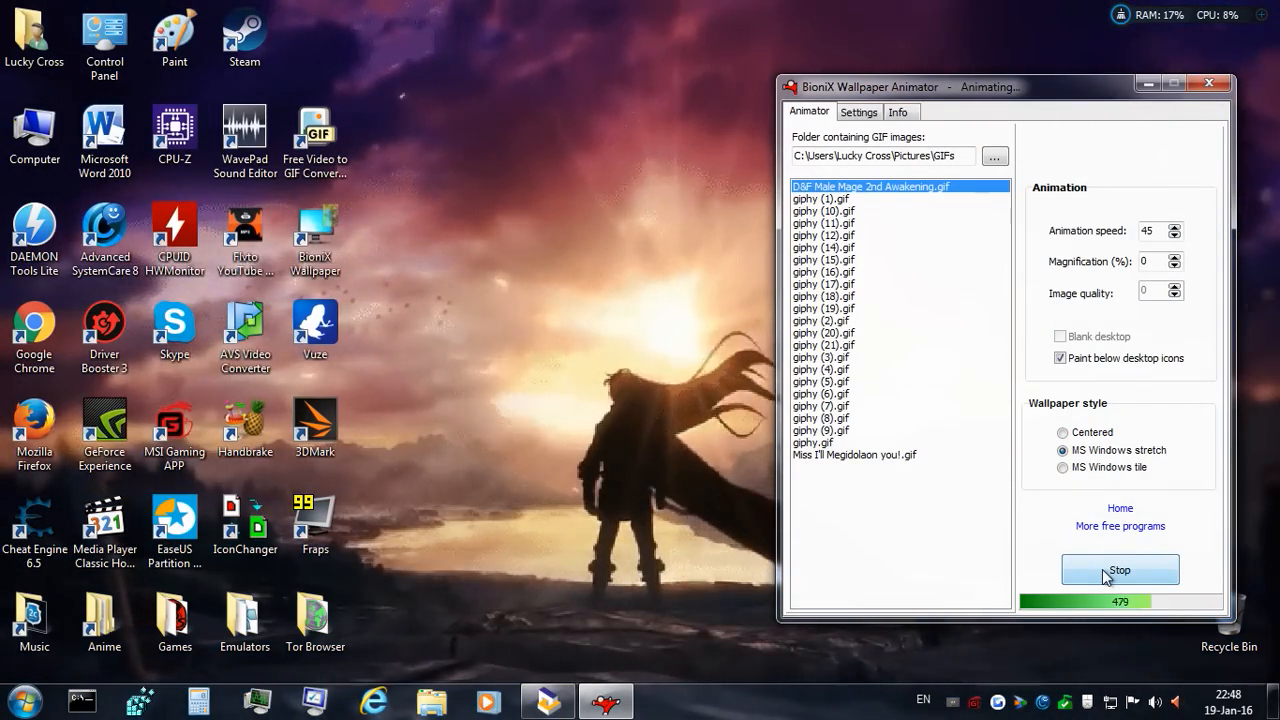
{"action": "left_click", "coordinate": [1119, 570]}
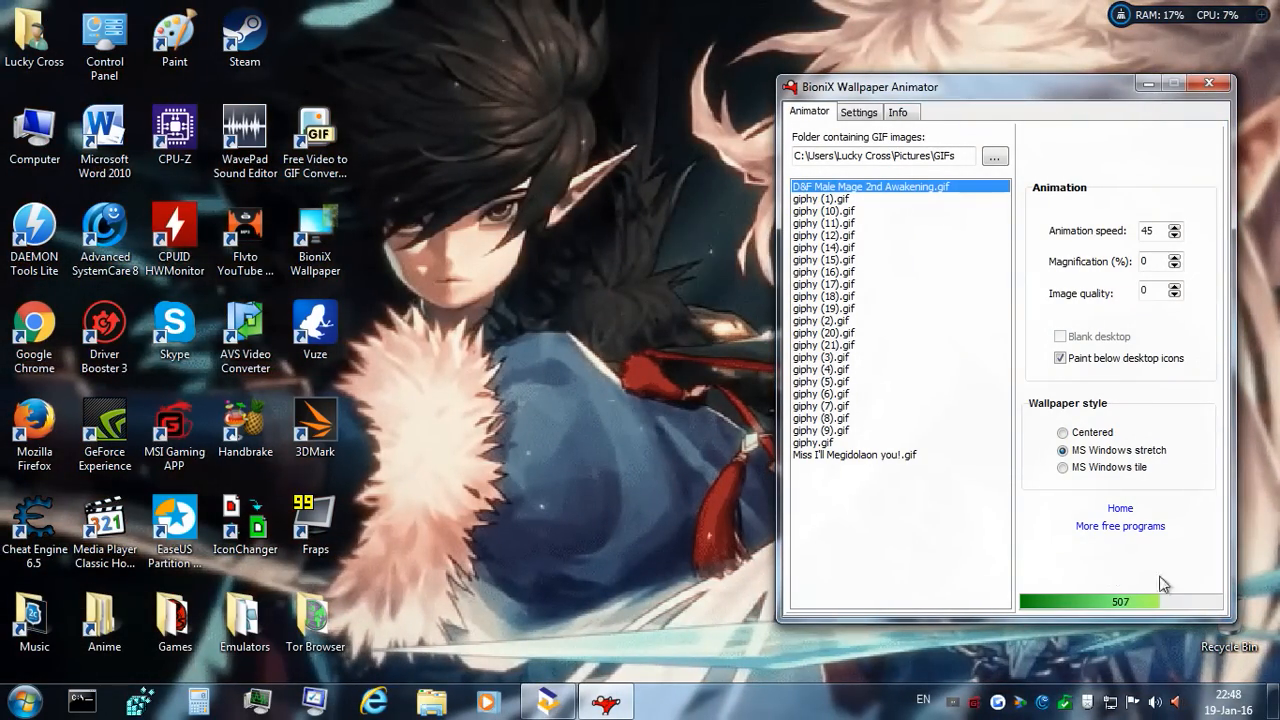